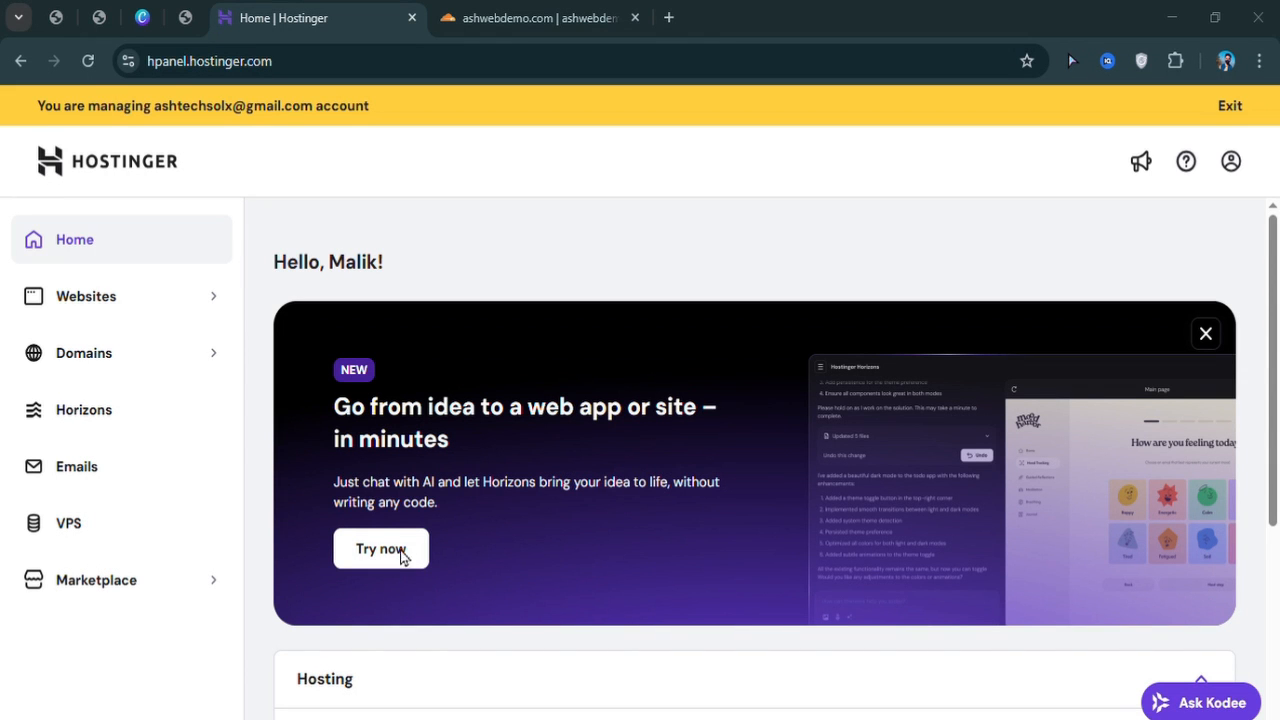
mouse_move(710, 470)
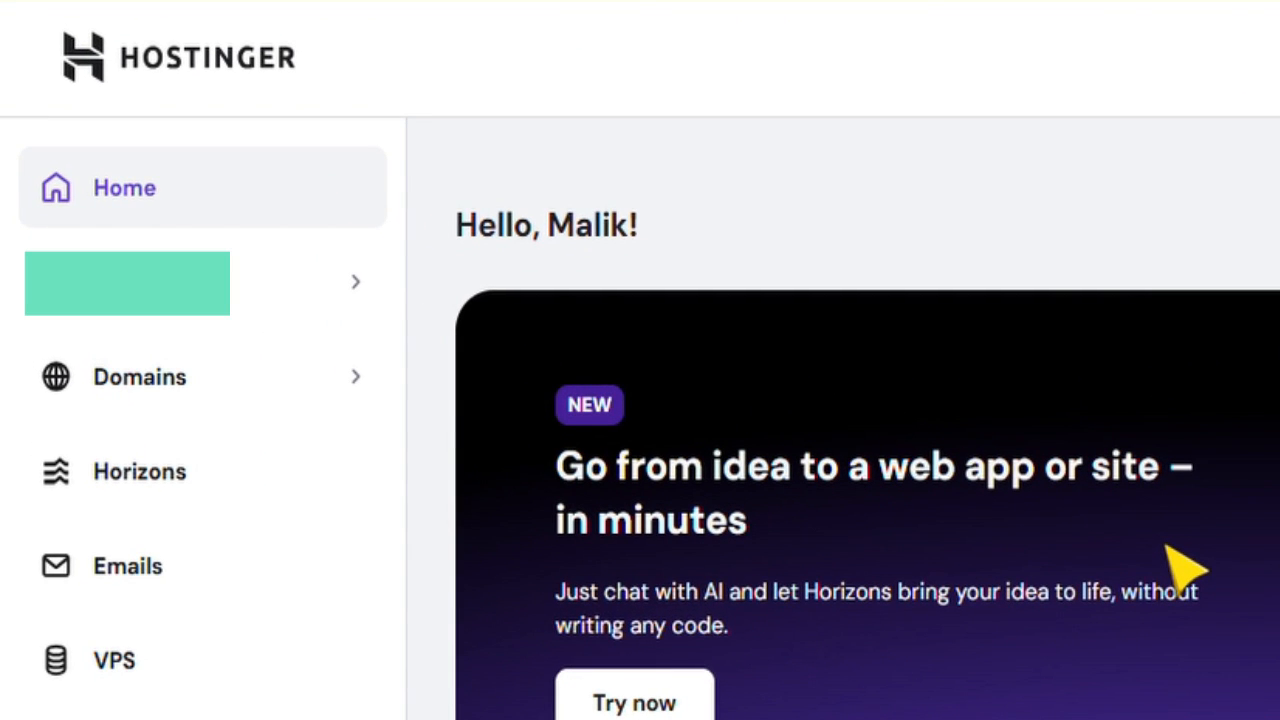
mouse_move(880, 510)
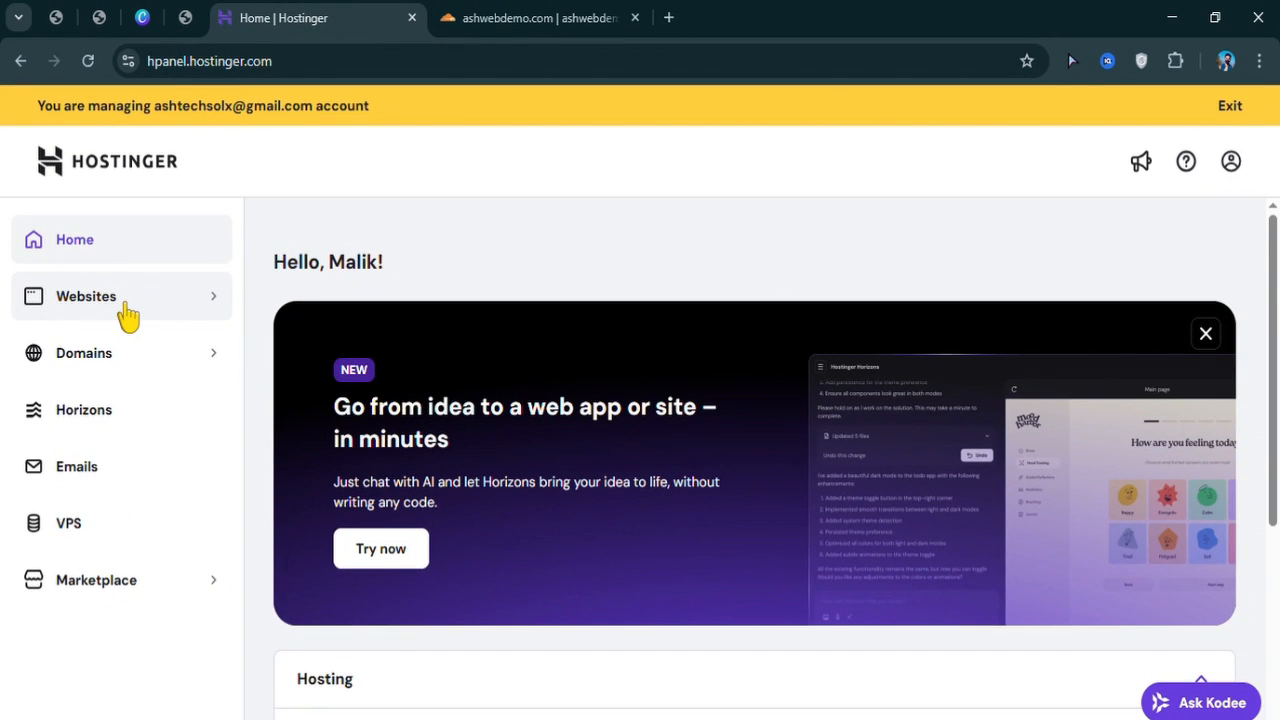
- Open the Websites list and go to the dashboard for ashwebdemo.com
click(84, 296)
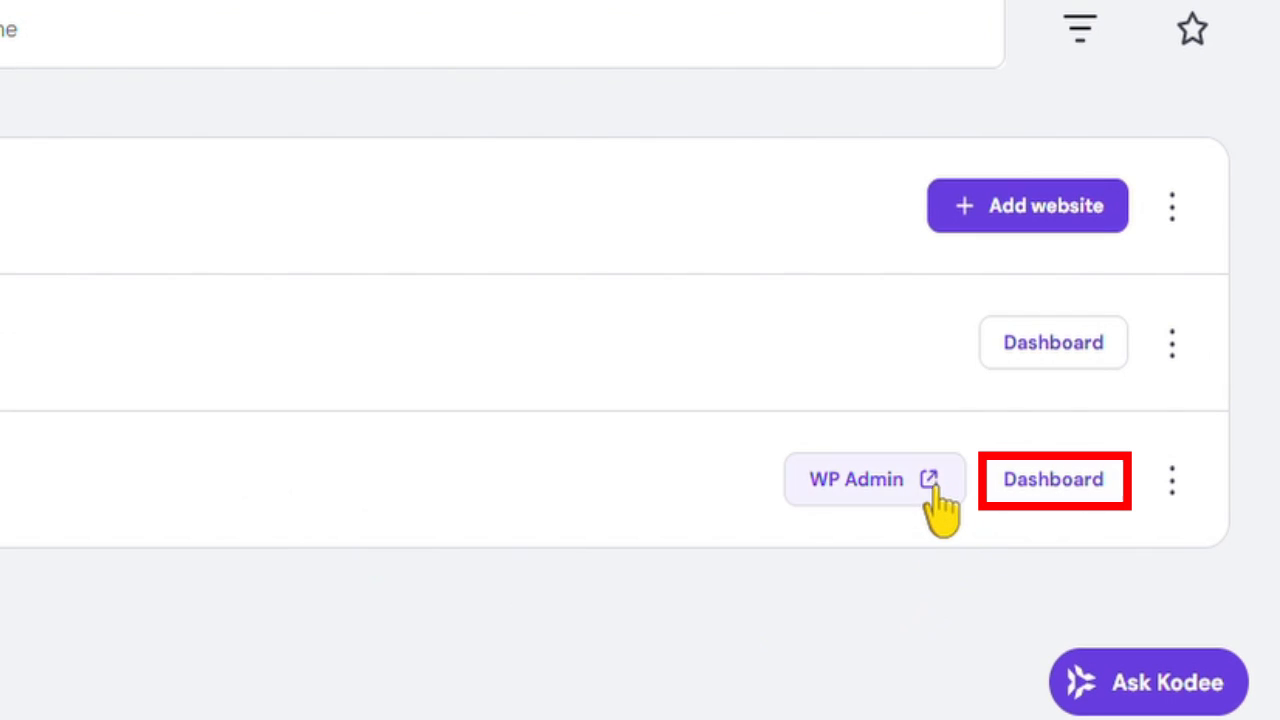
mouse_move(1052, 480)
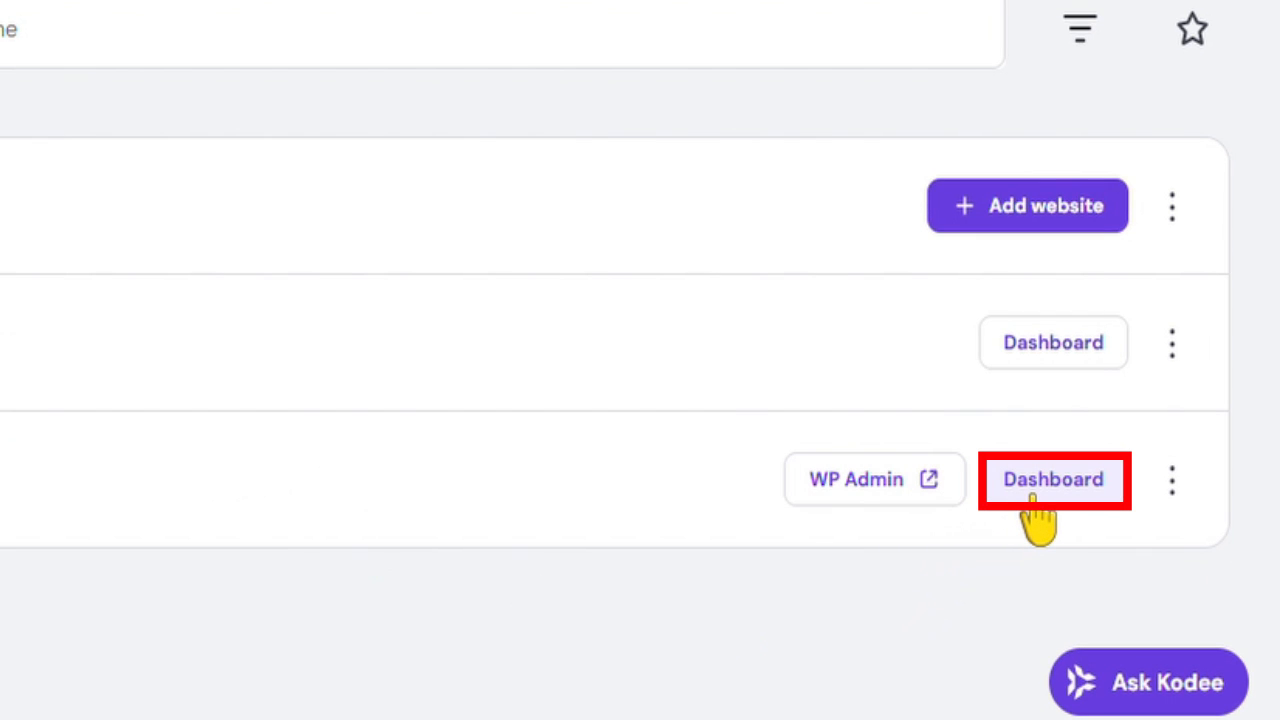
click(1052, 480)
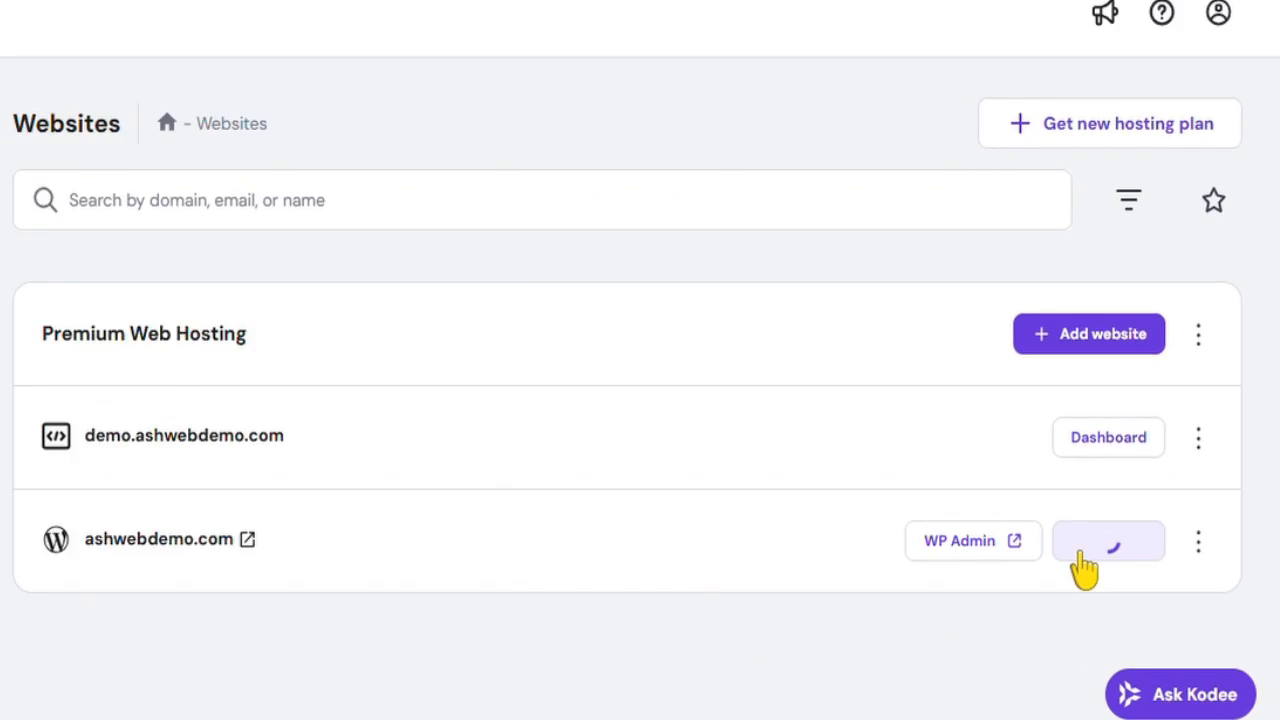
- From the ashwebdemo.com dashboard, reach the Subdomains page under Domains
click(1108, 540)
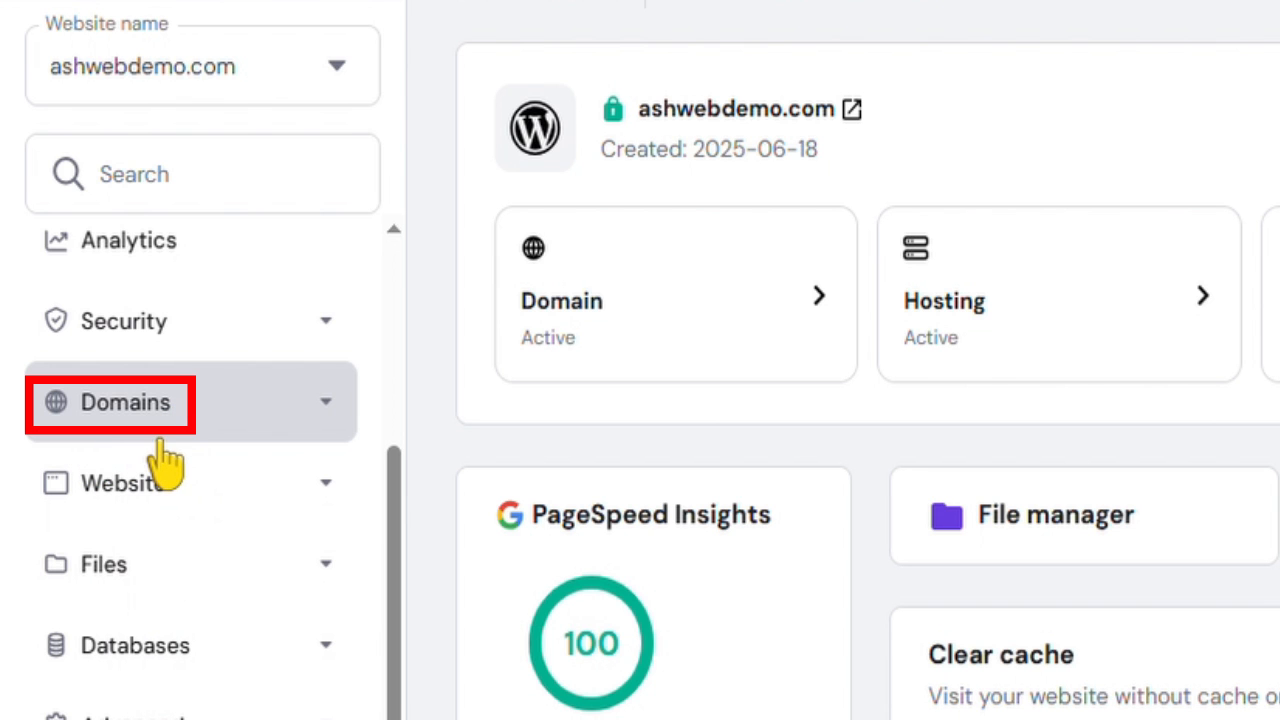
mouse_move(150, 468)
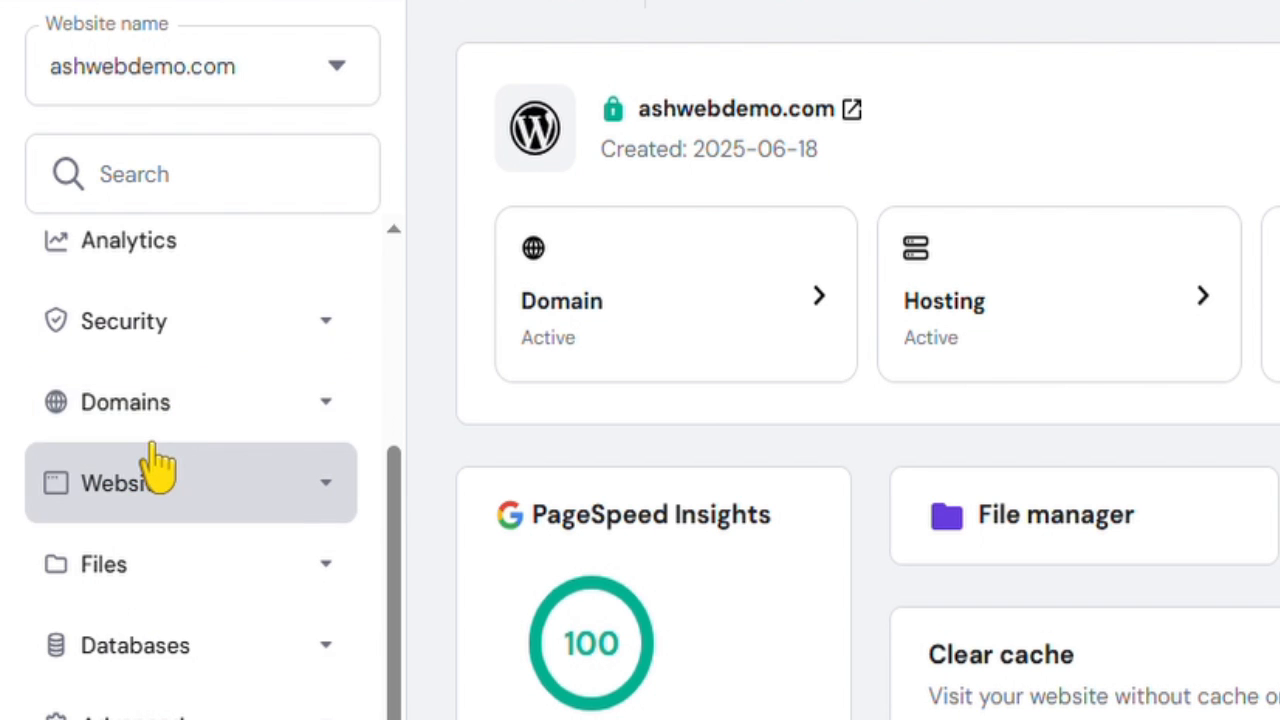
click(120, 402)
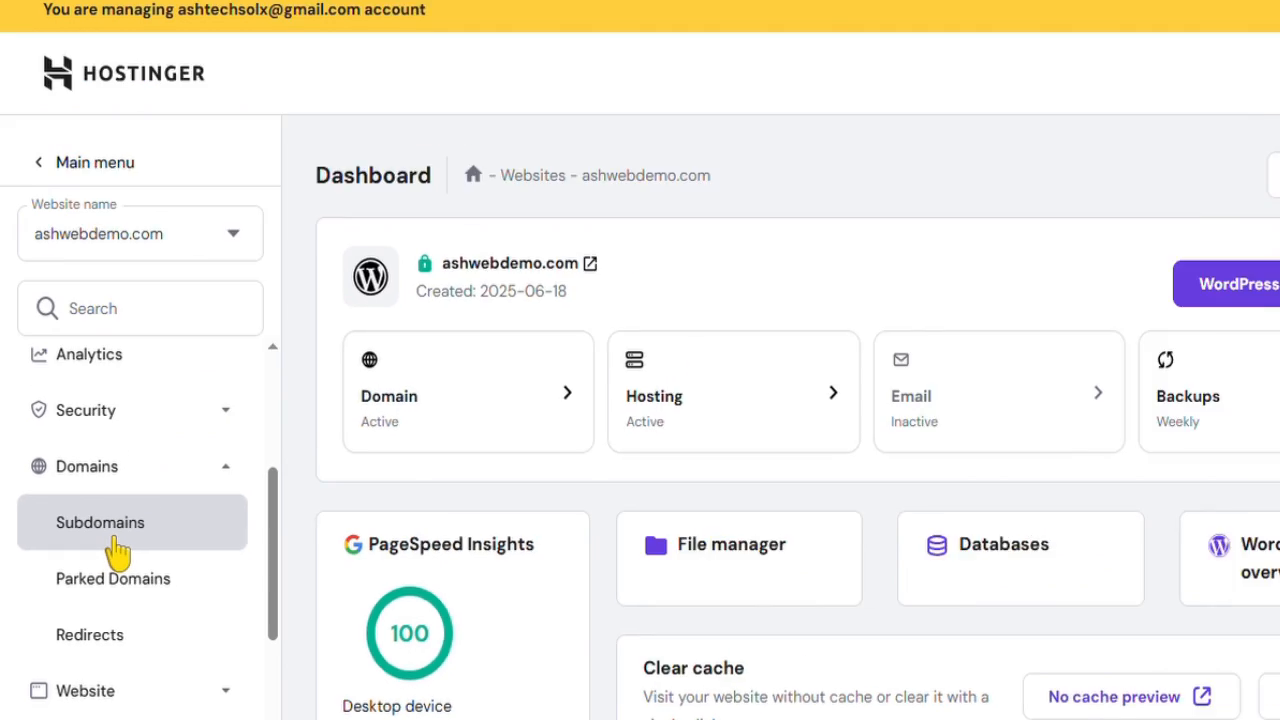
click(100, 522)
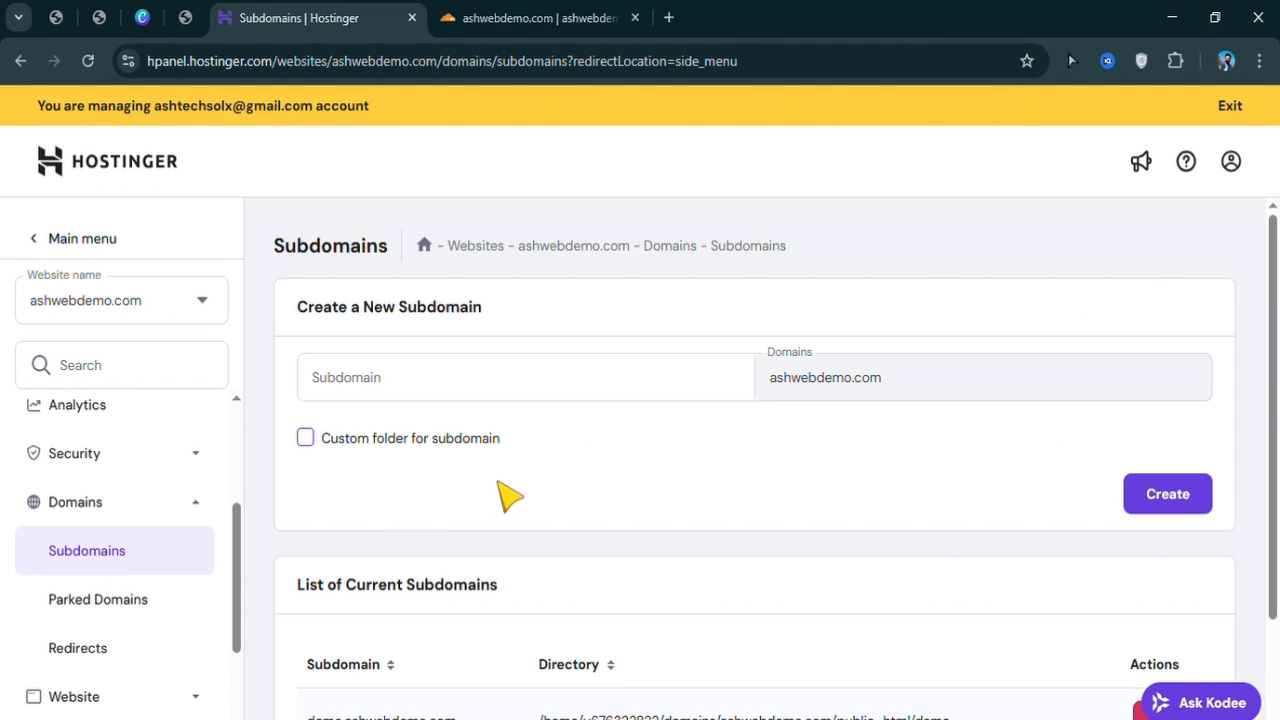
mouse_move(468, 368)
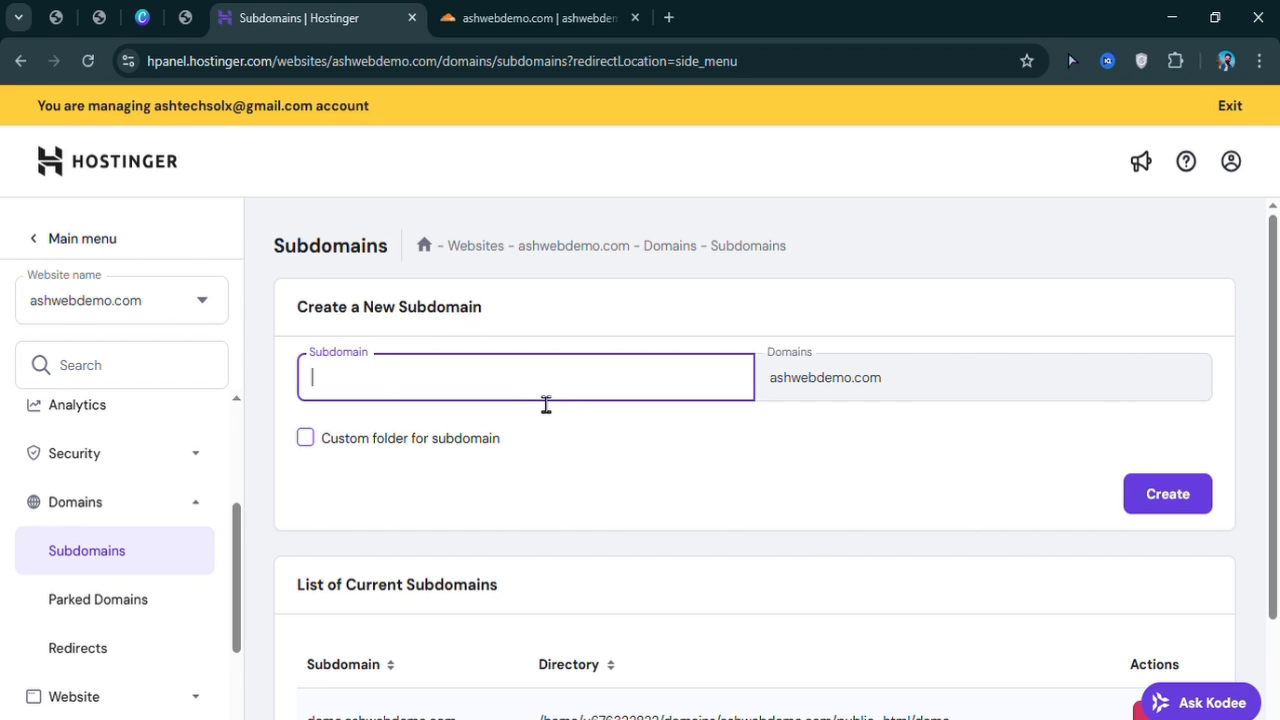
- Enter 'demo' as the subdomain name, leaving 'Custom folder for subdomain' unticked
text(d)
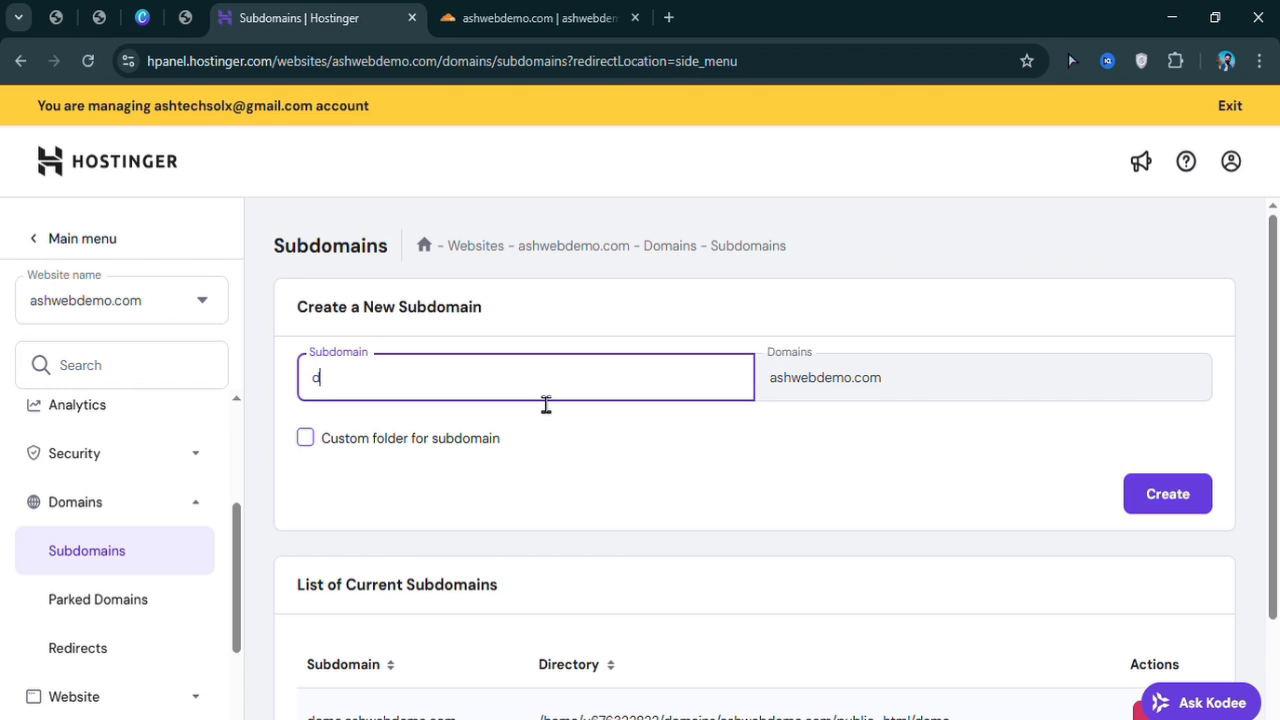
text(emo)
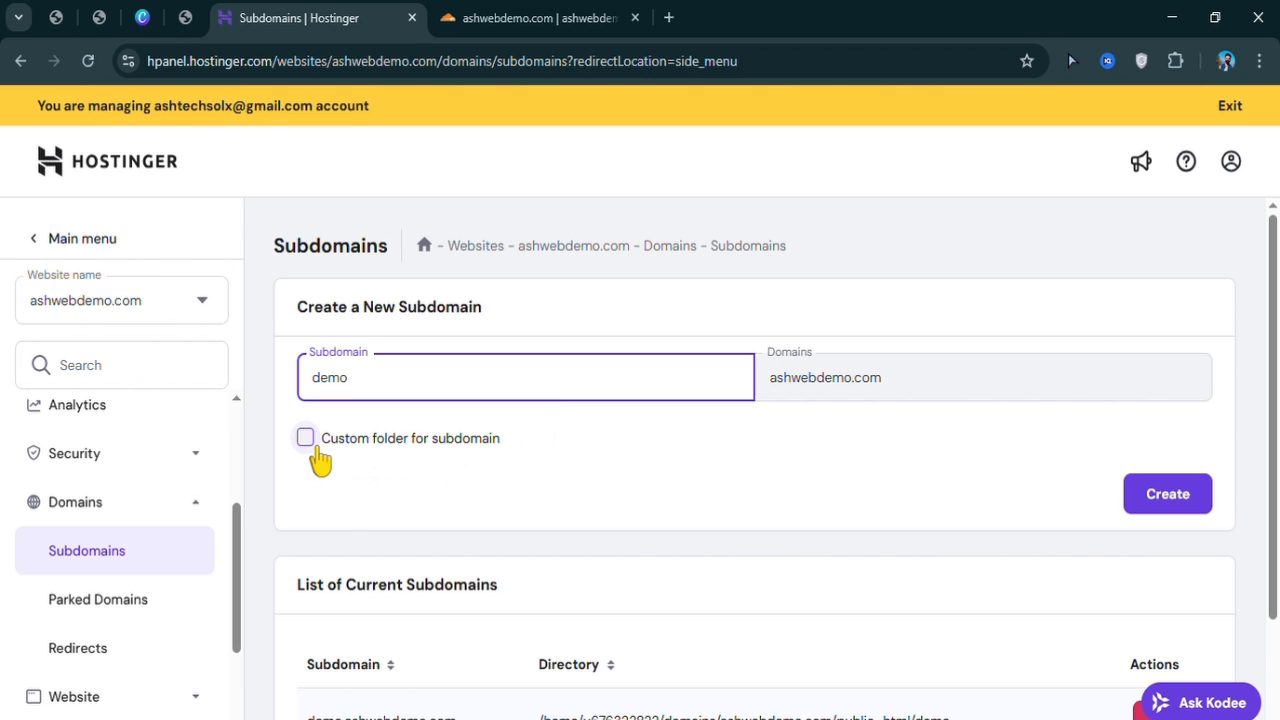
click(304, 438)
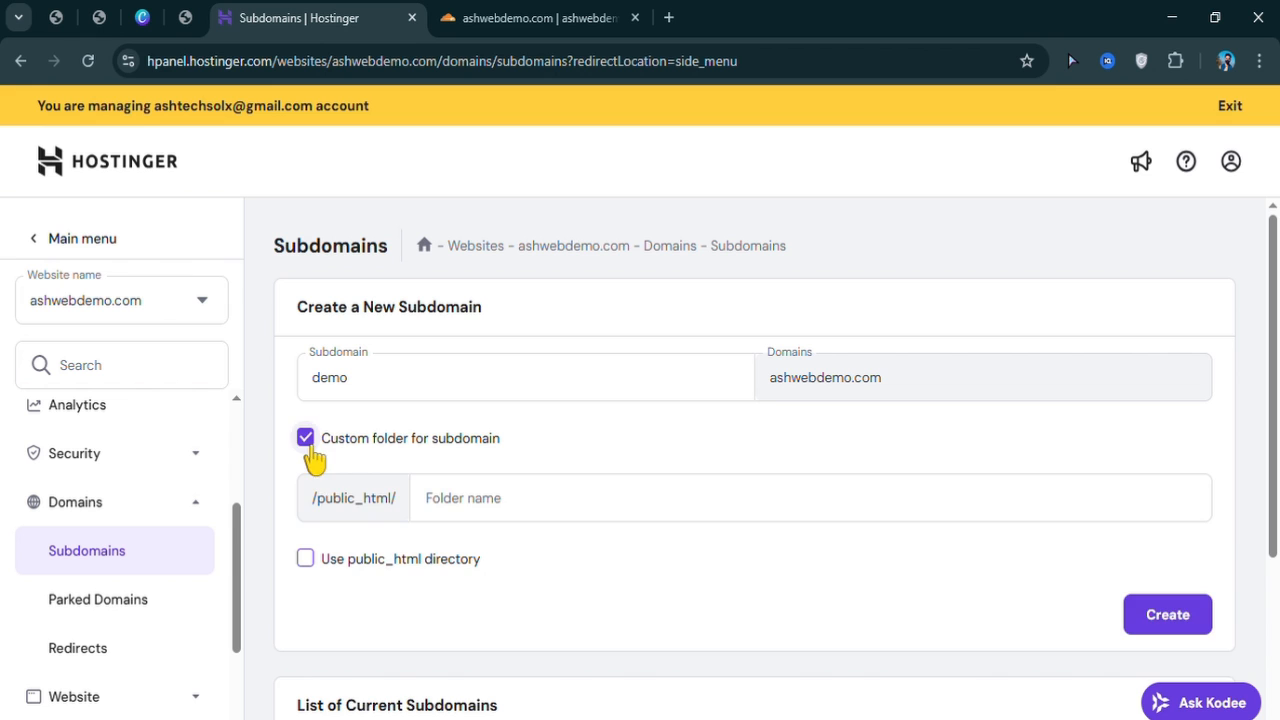
click(304, 438)
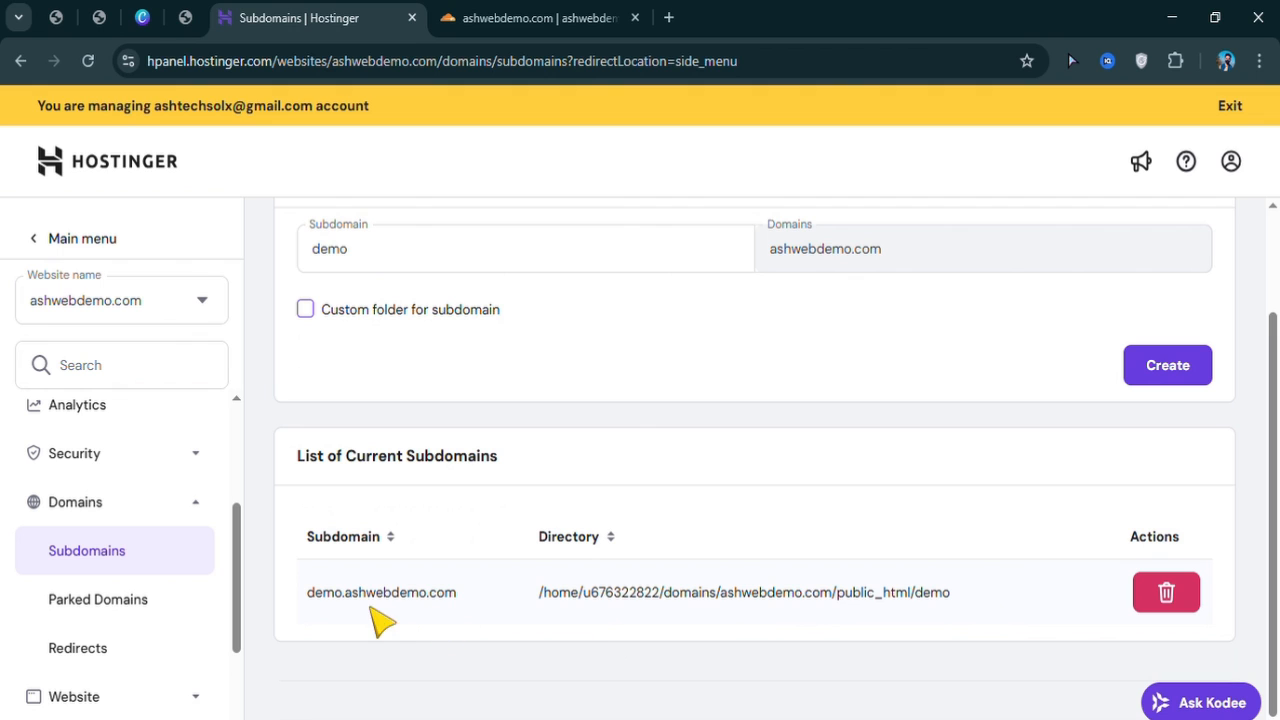
mouse_move(398, 654)
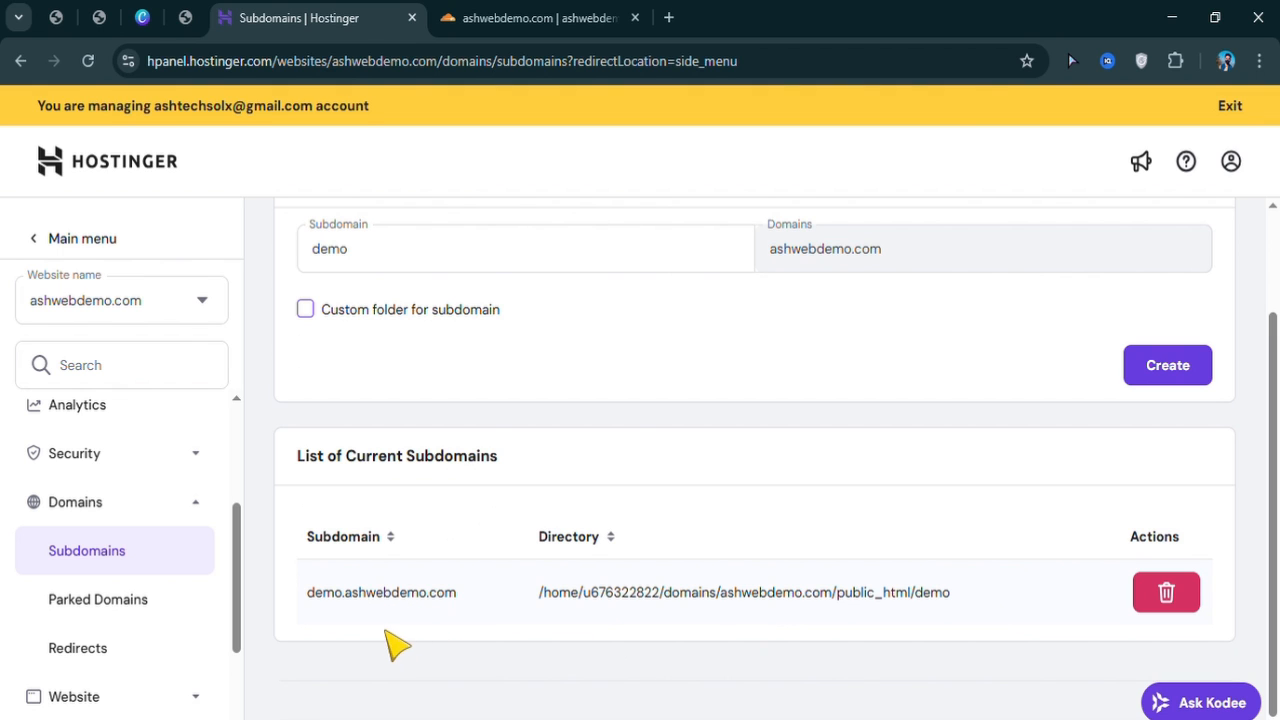
mouse_move(420, 576)
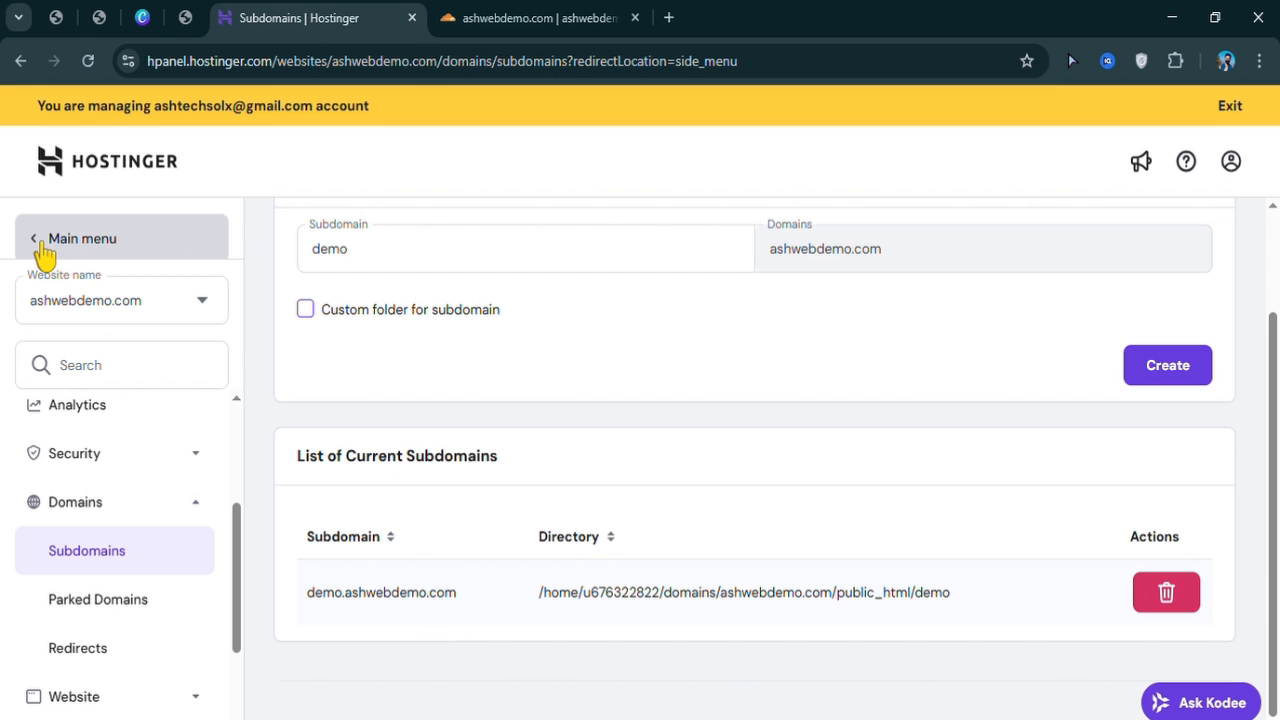
- Return via the main menu to the Websites list showing demo.ashwebdemo.com and ashwebdemo.com
click(80, 238)
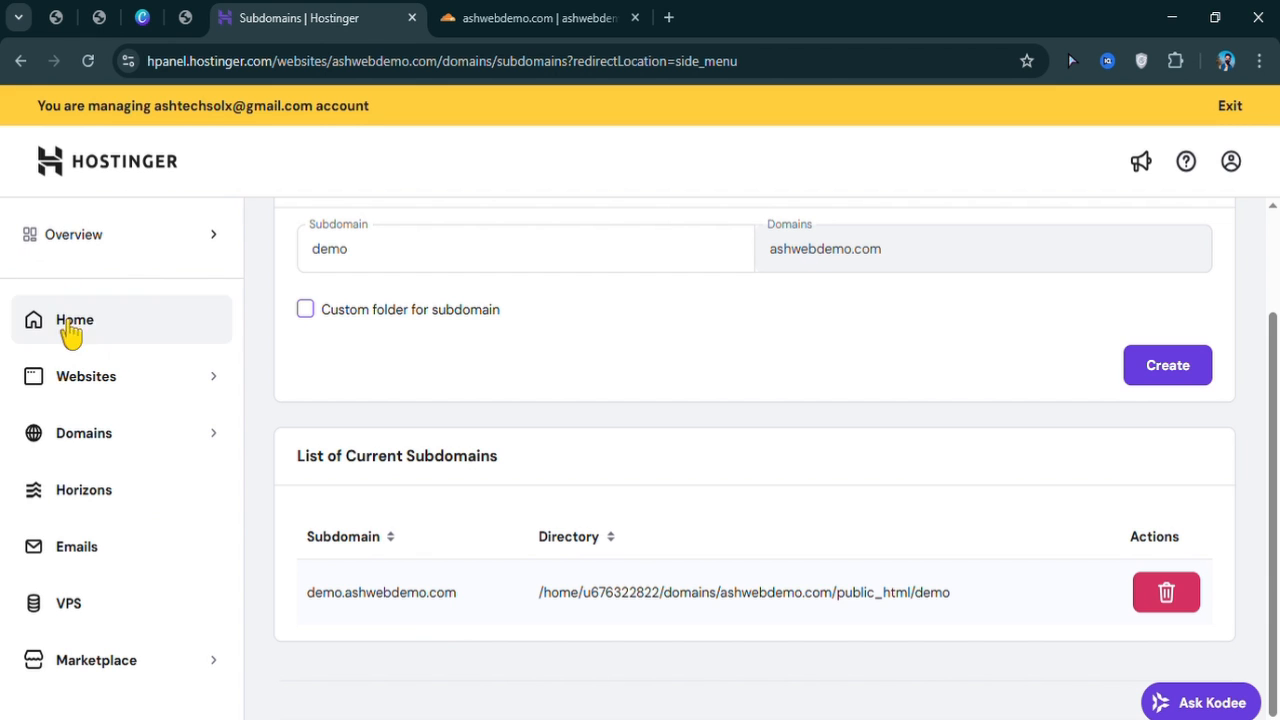
click(84, 376)
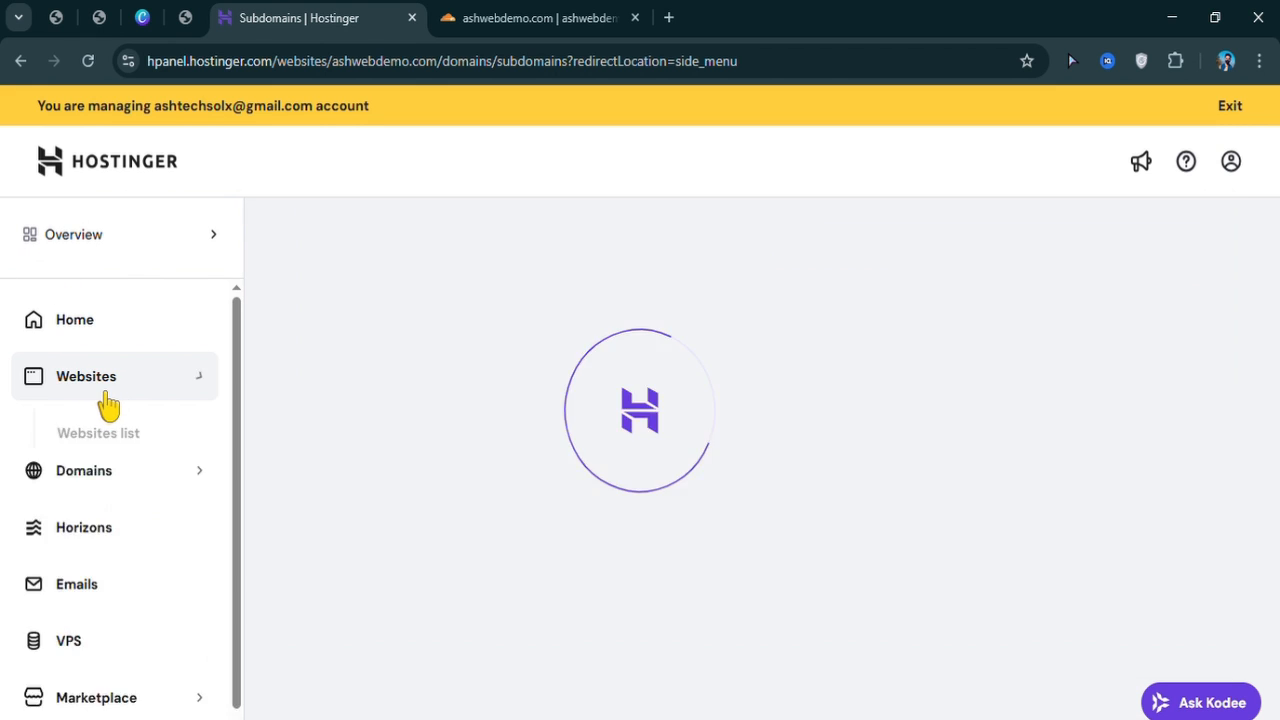
click(98, 432)
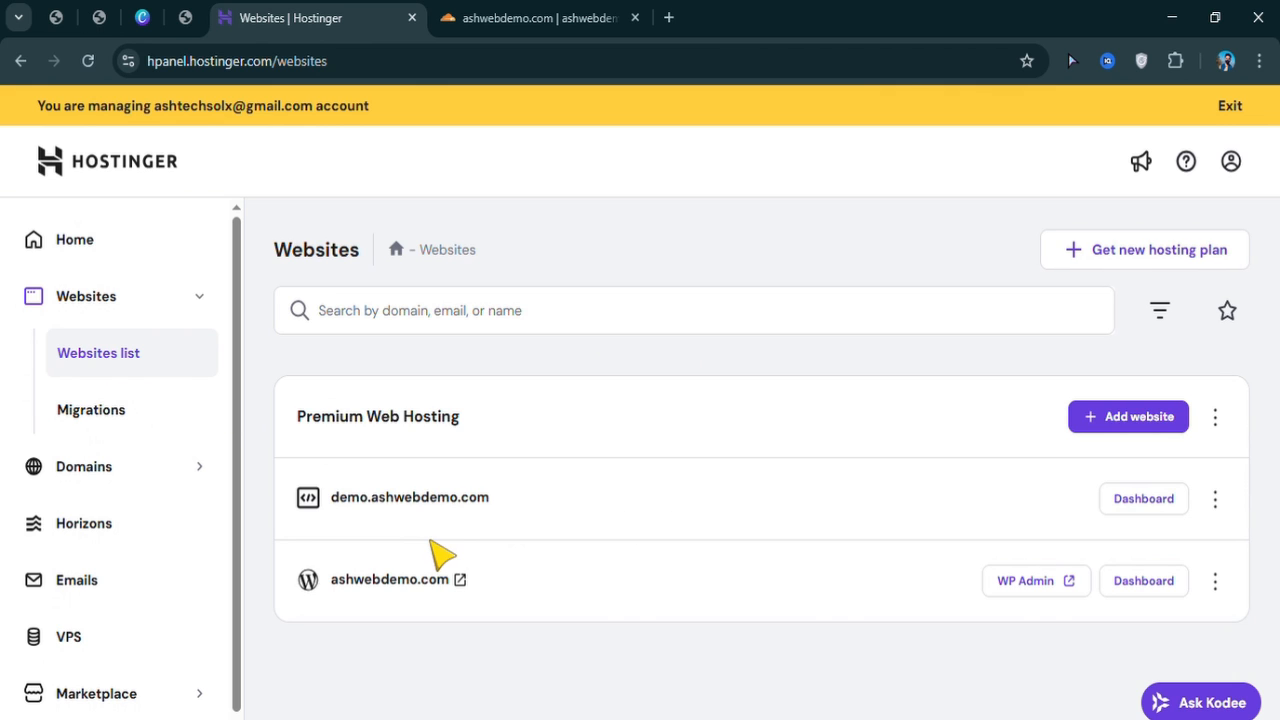
mouse_move(396, 516)
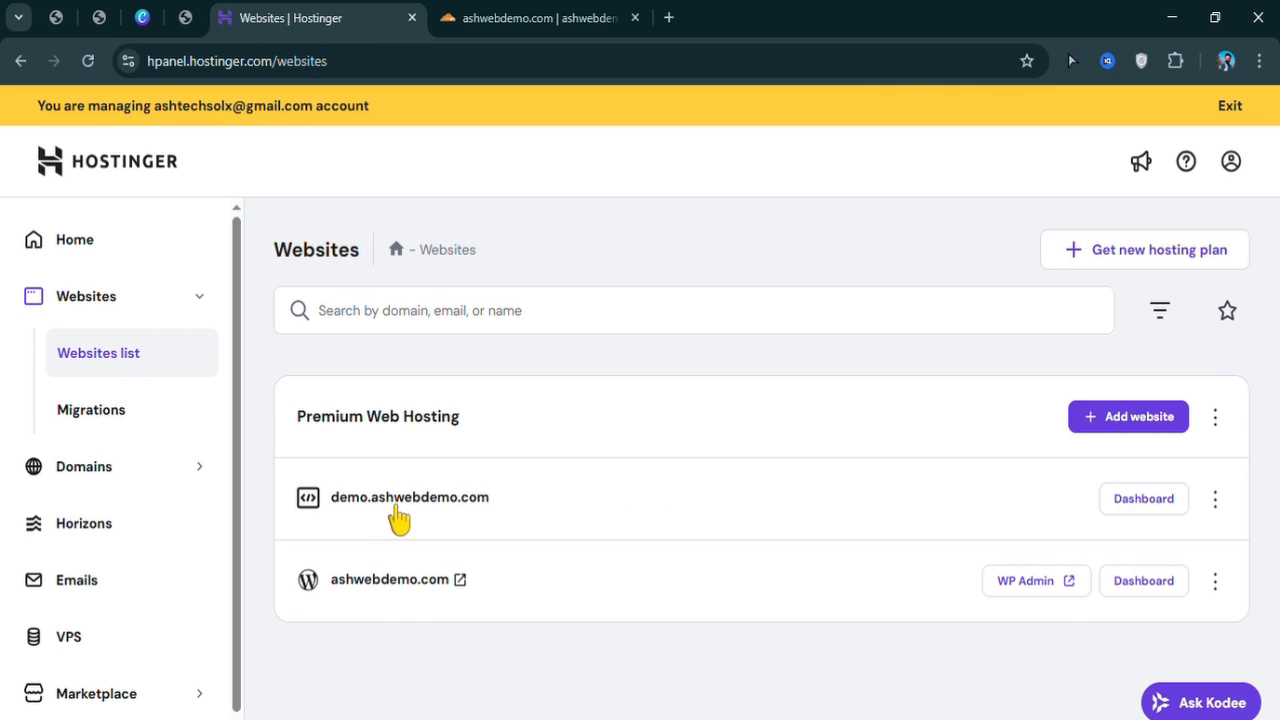
mouse_move(436, 536)
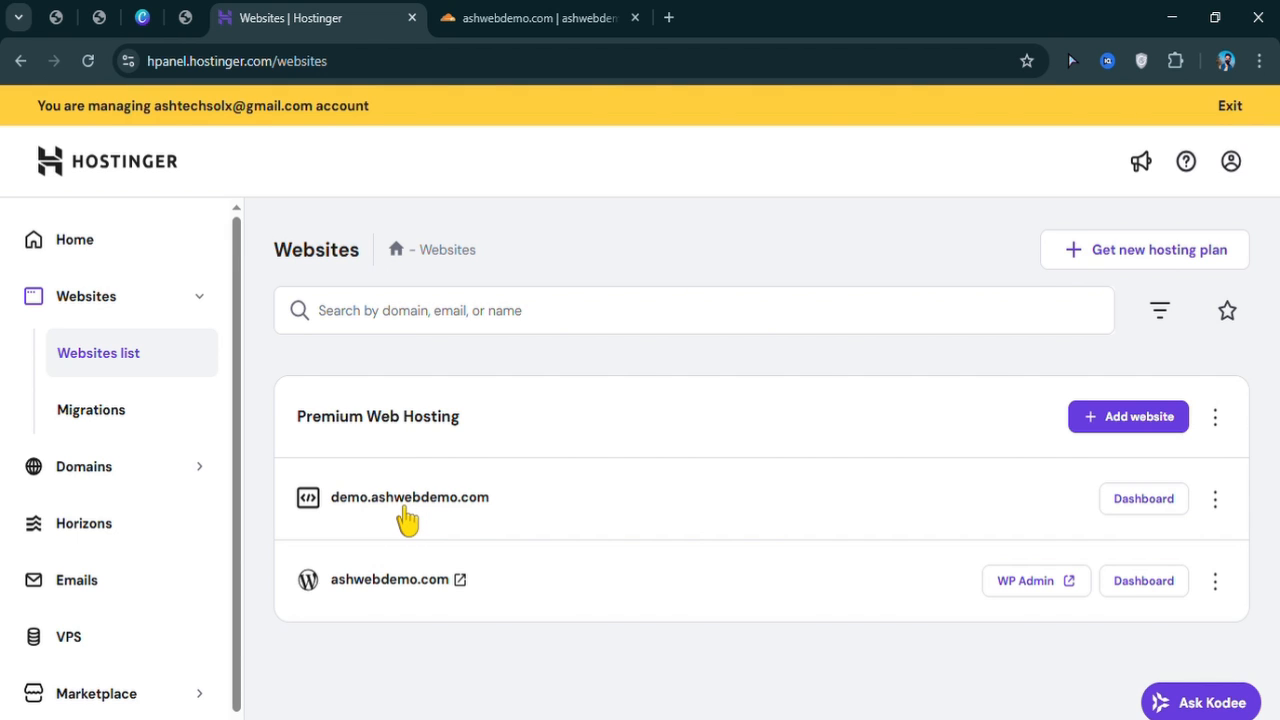
mouse_move(470, 56)
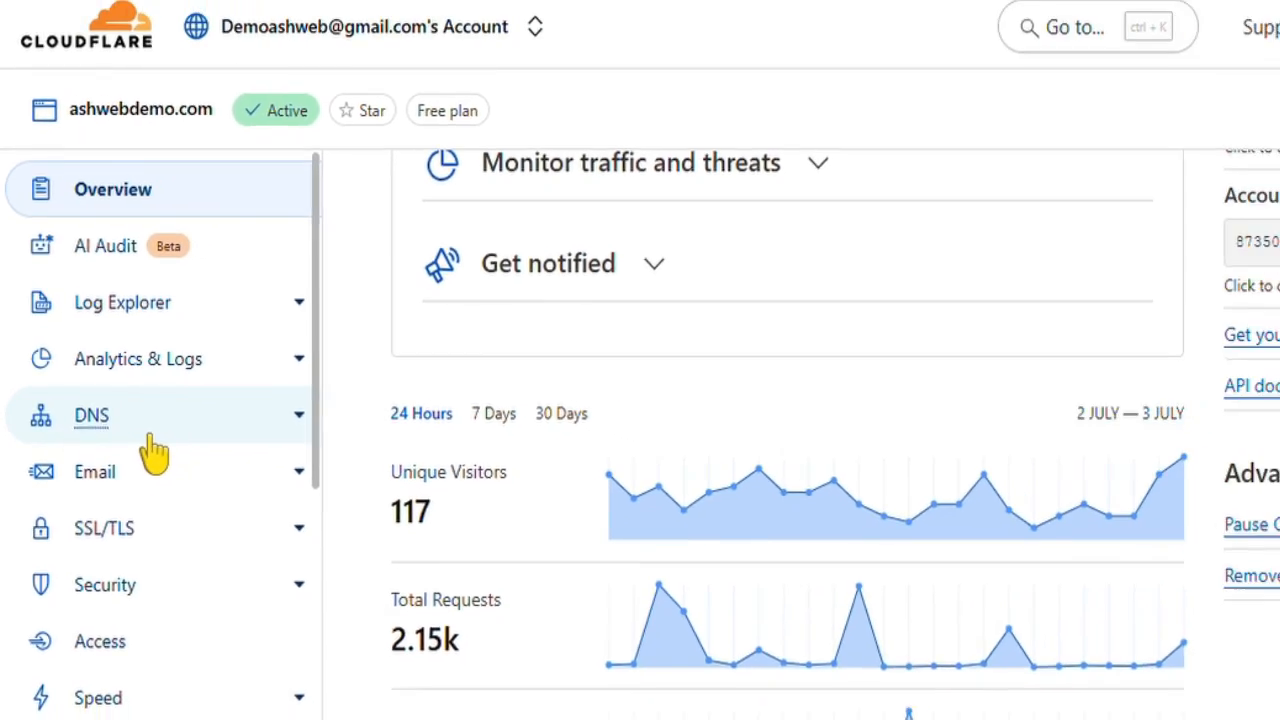
- Open the DNS Records page for ashwebdemo.com in Cloudflare
click(92, 416)
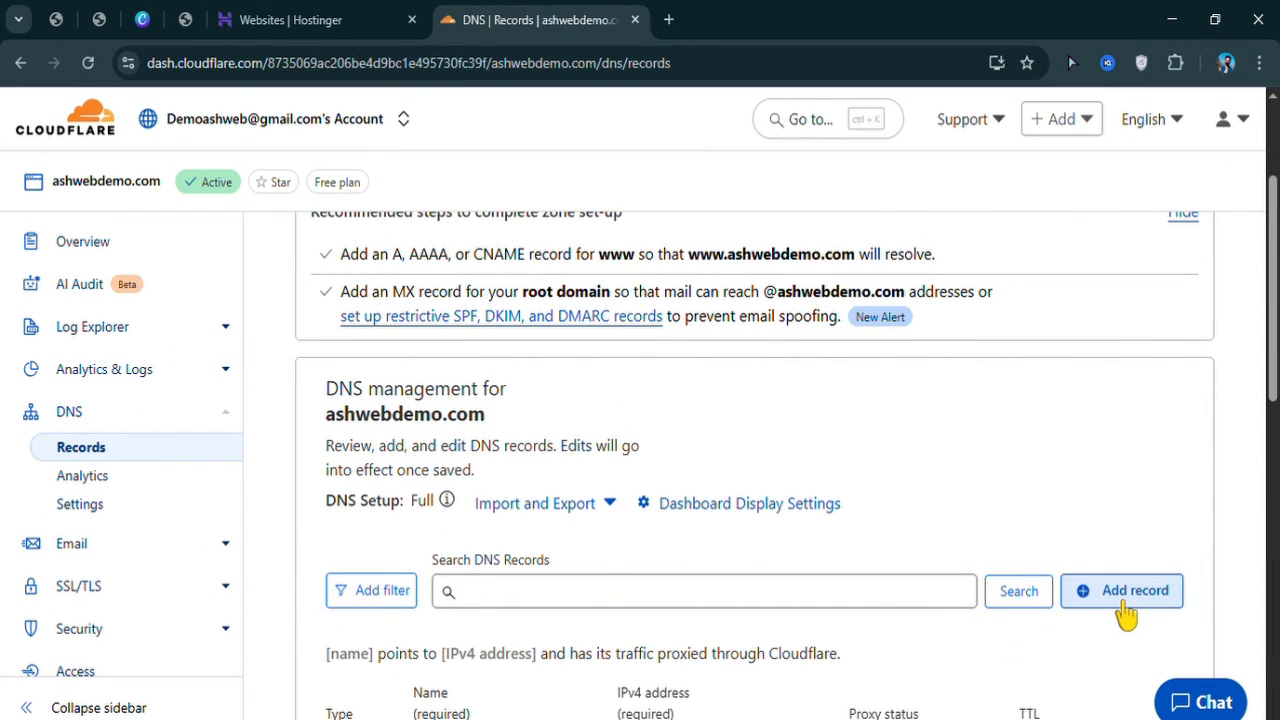
- Add a proxied A record named 'demo' pointing to the server IPv4 address and save it
click(1120, 592)
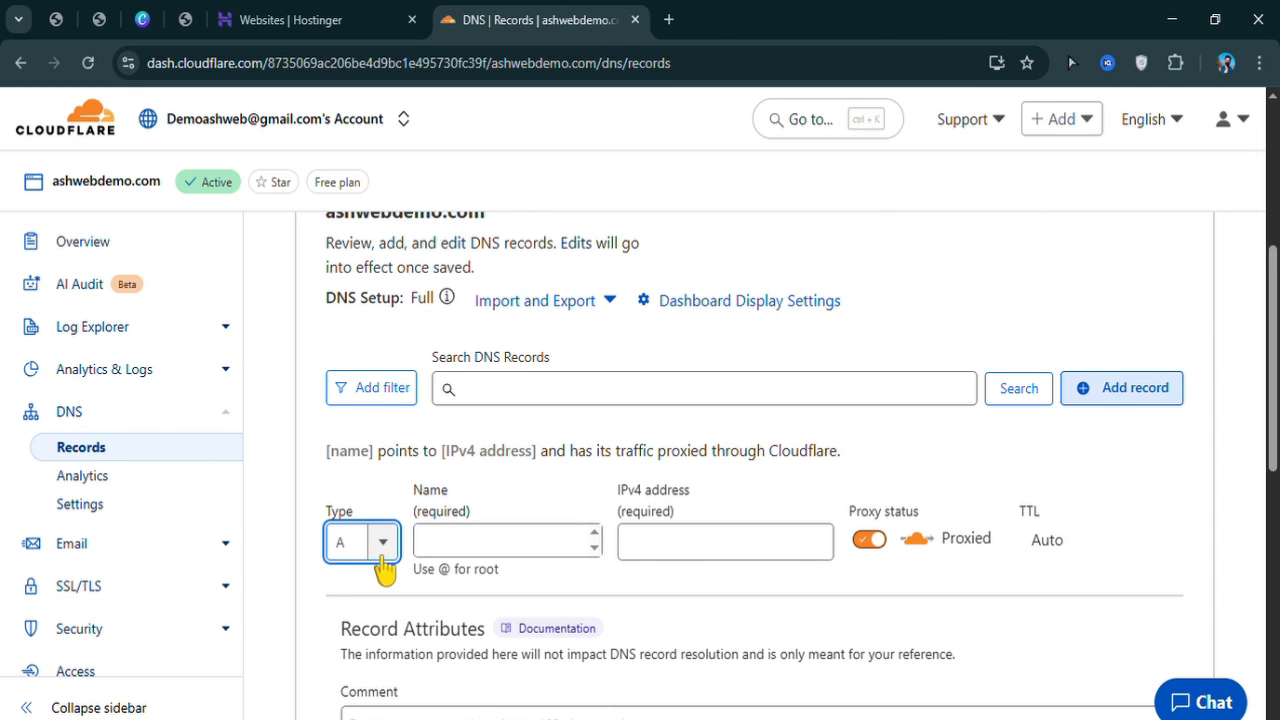
click(362, 540)
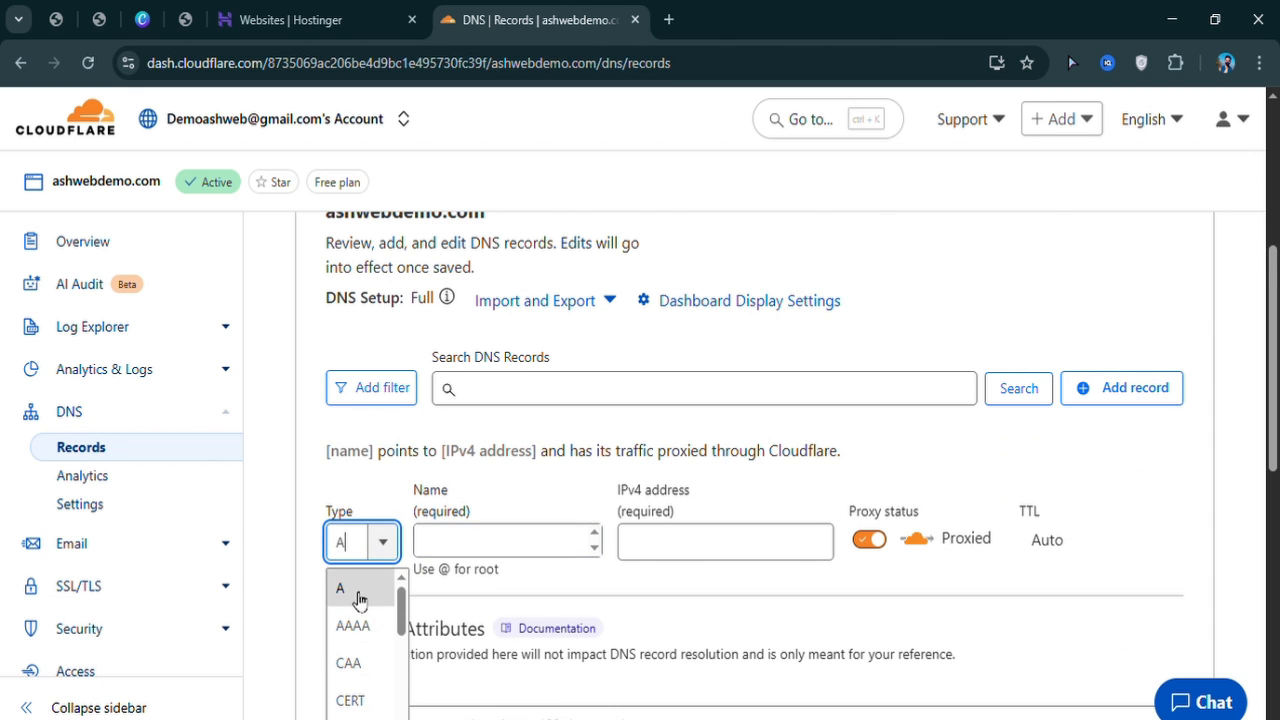
click(344, 588)
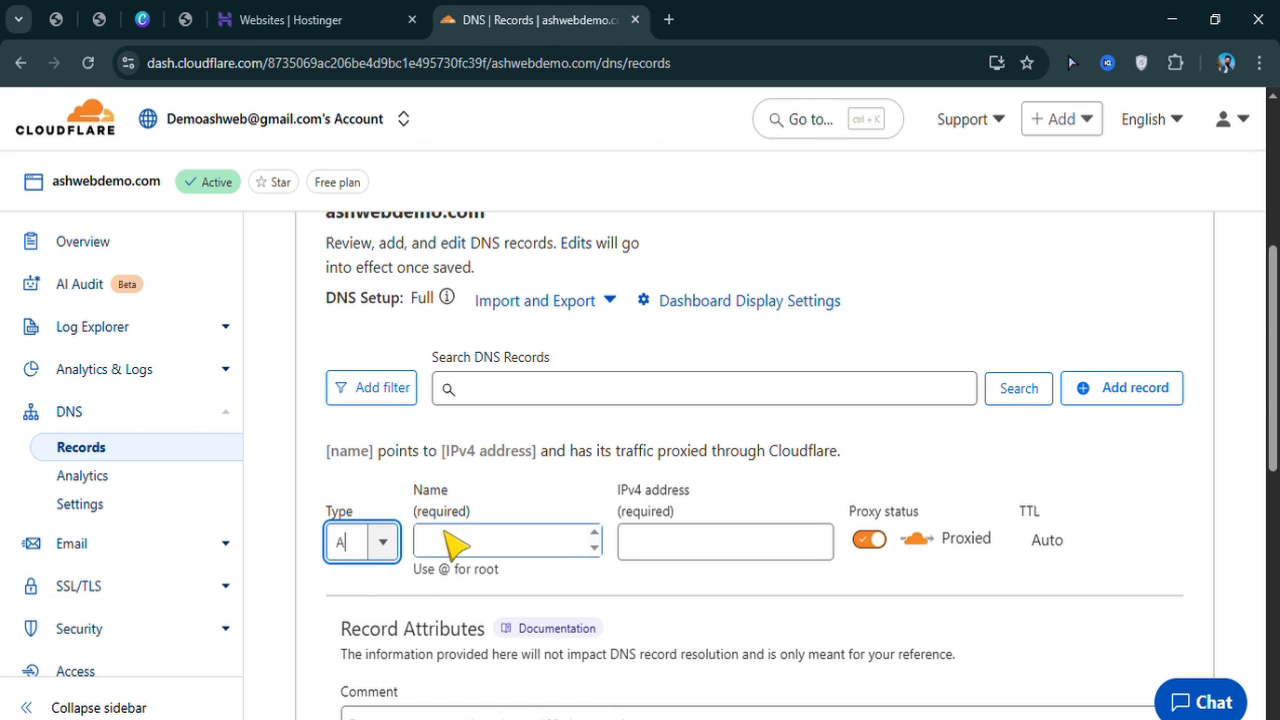
click(496, 540)
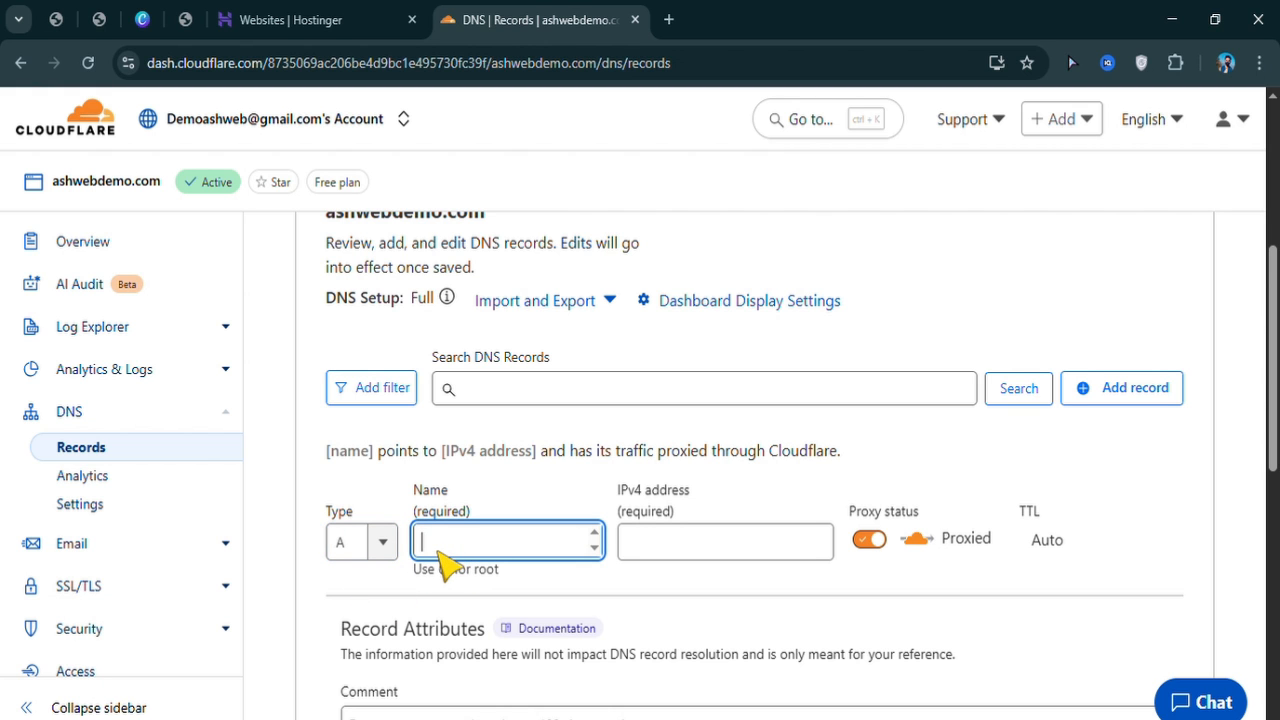
text(demo)
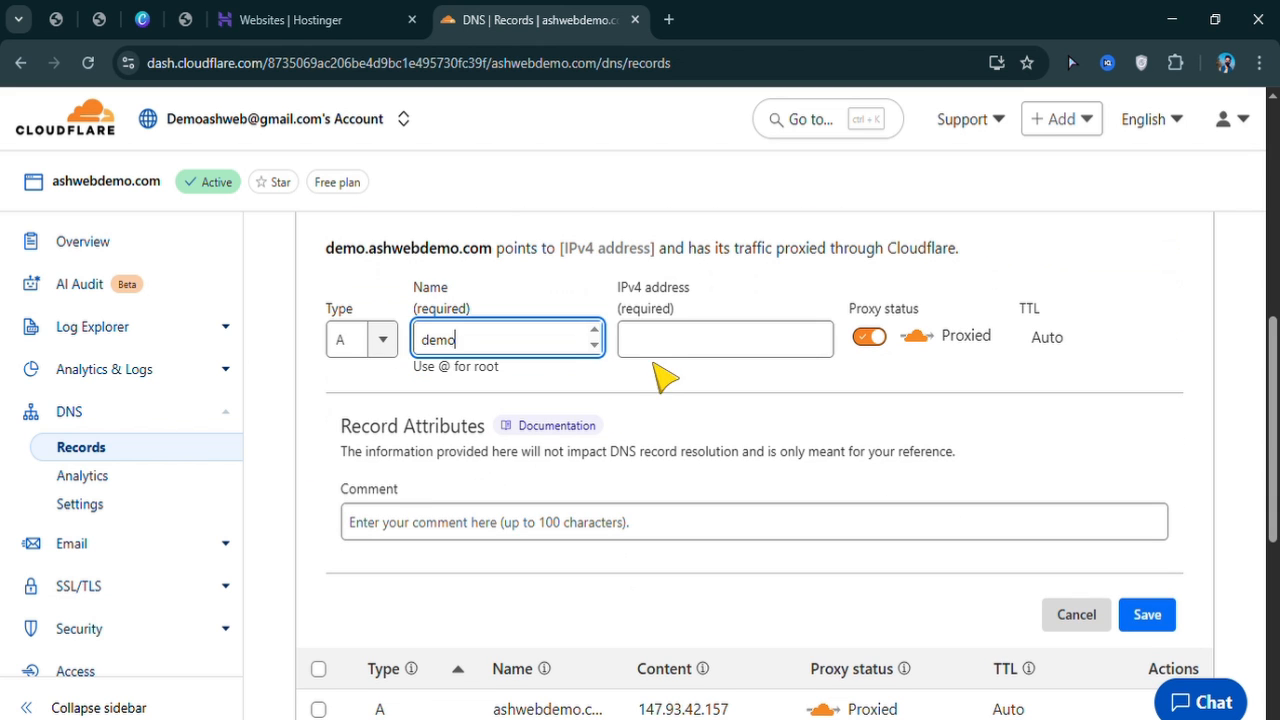
click(724, 338)
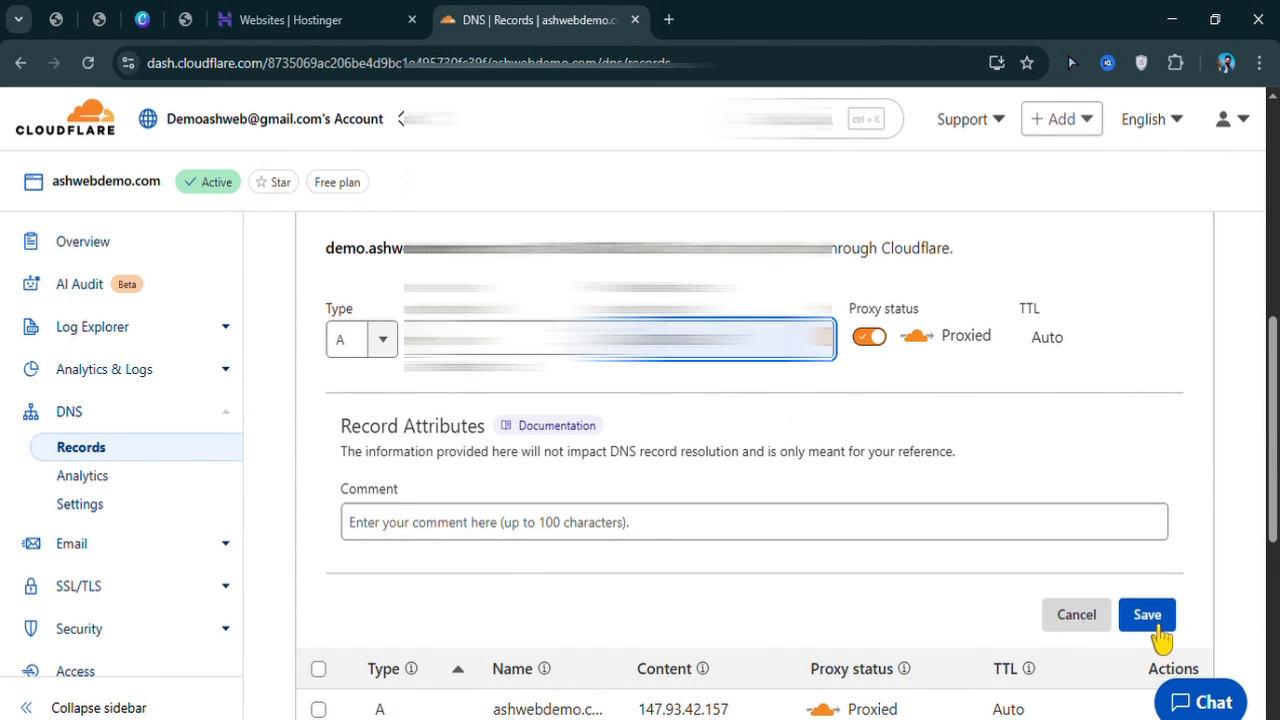
click(1150, 616)
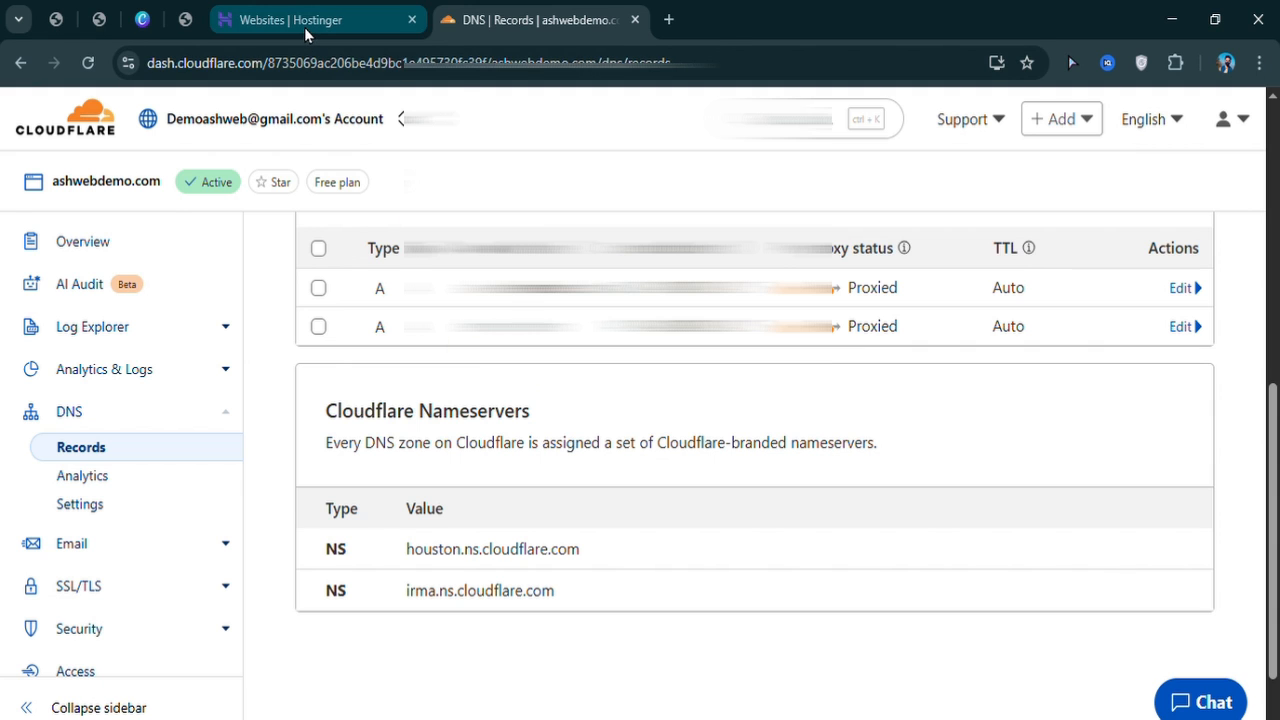
- Back in Hostinger, open demo.ashwebdemo.com to see the 'You Are All Set to Go' default page
click(304, 20)
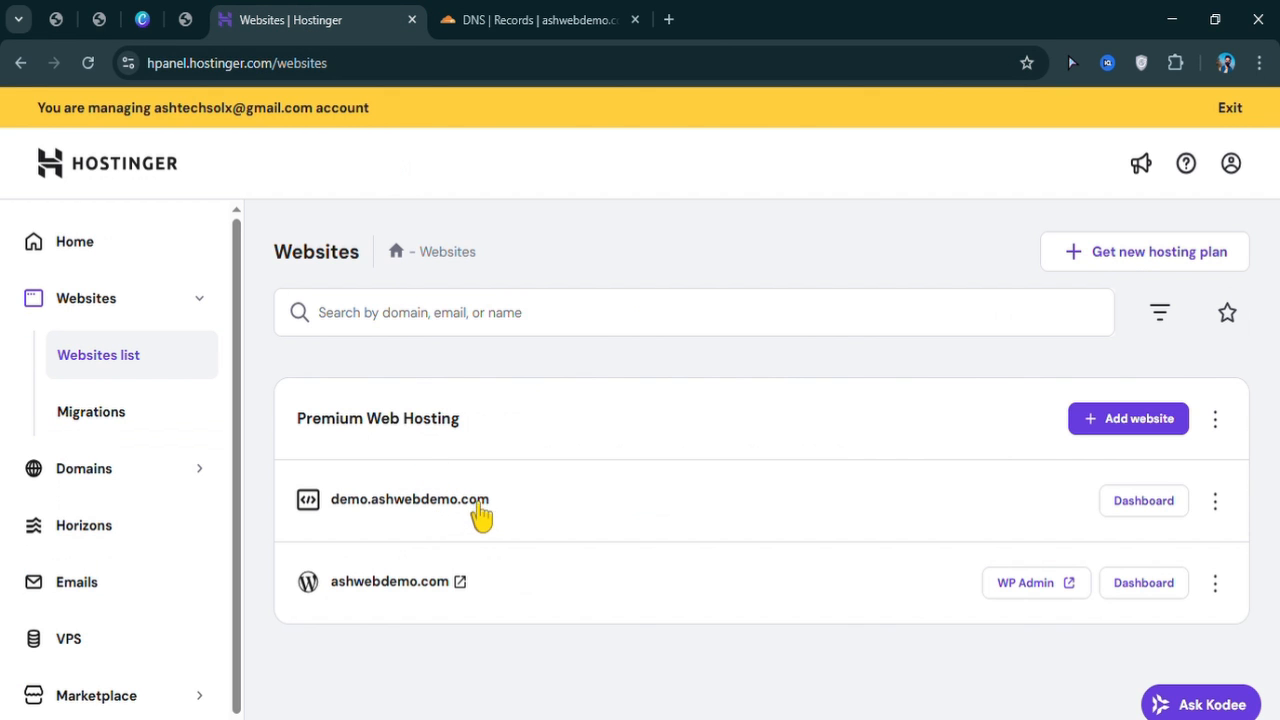
double_click(408, 500)
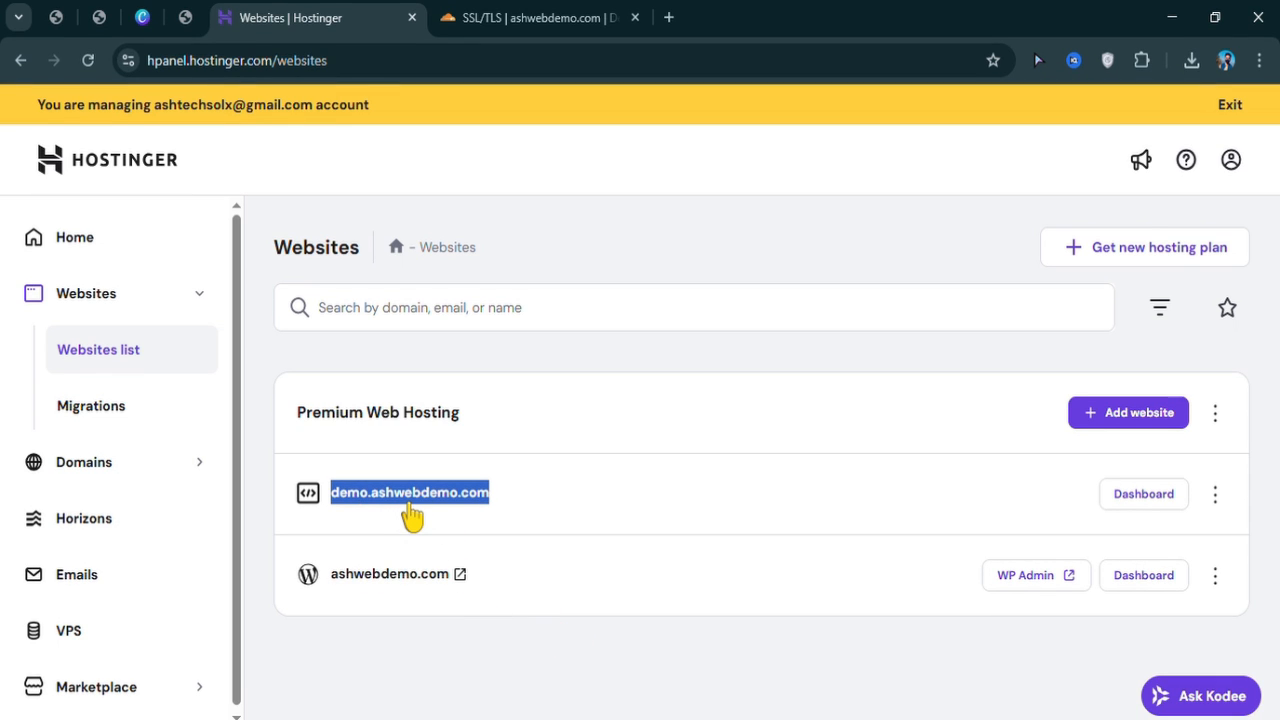
click(408, 492)
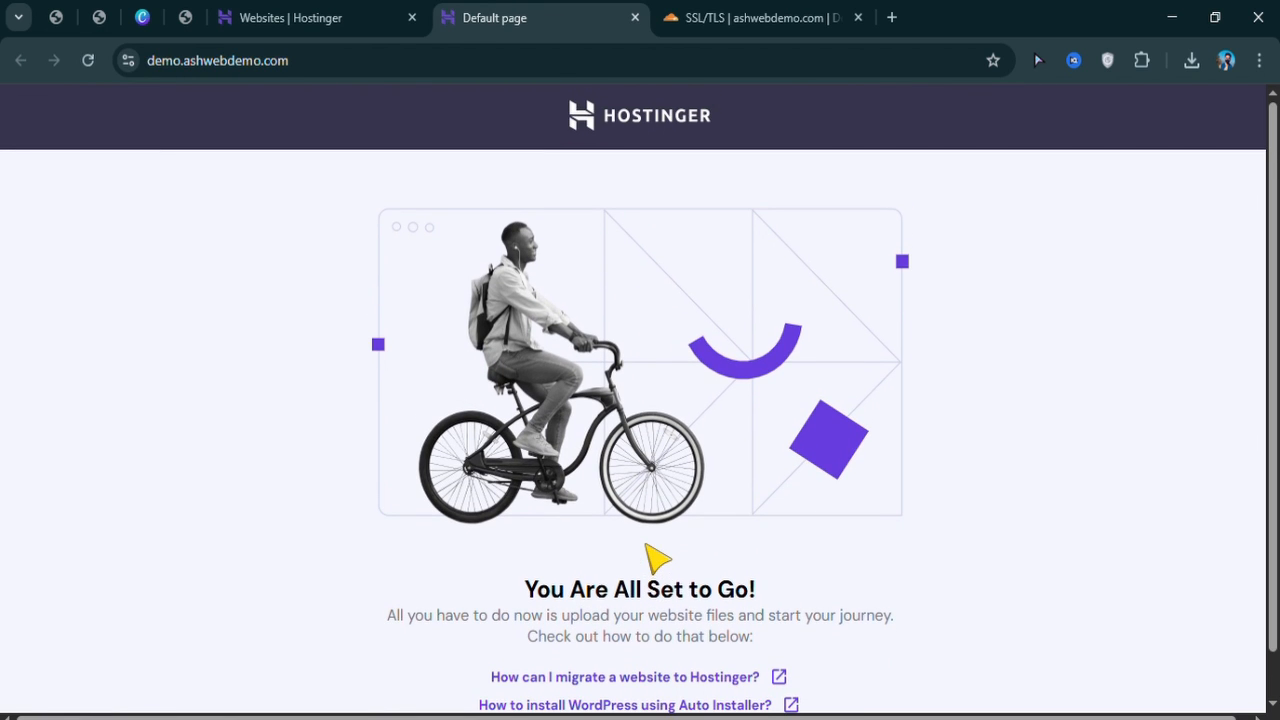
scroll(down, 3)
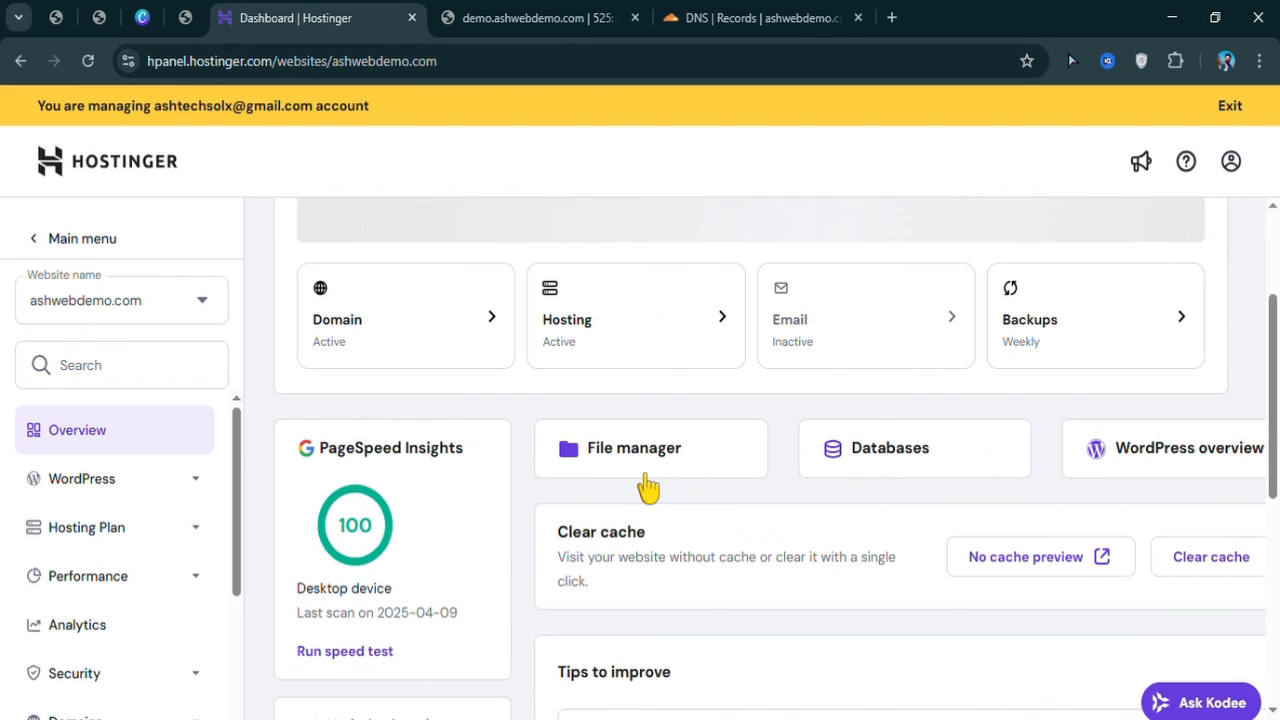
- In File Manager, browse into public_html/demo to check the subdomain's files
click(634, 448)
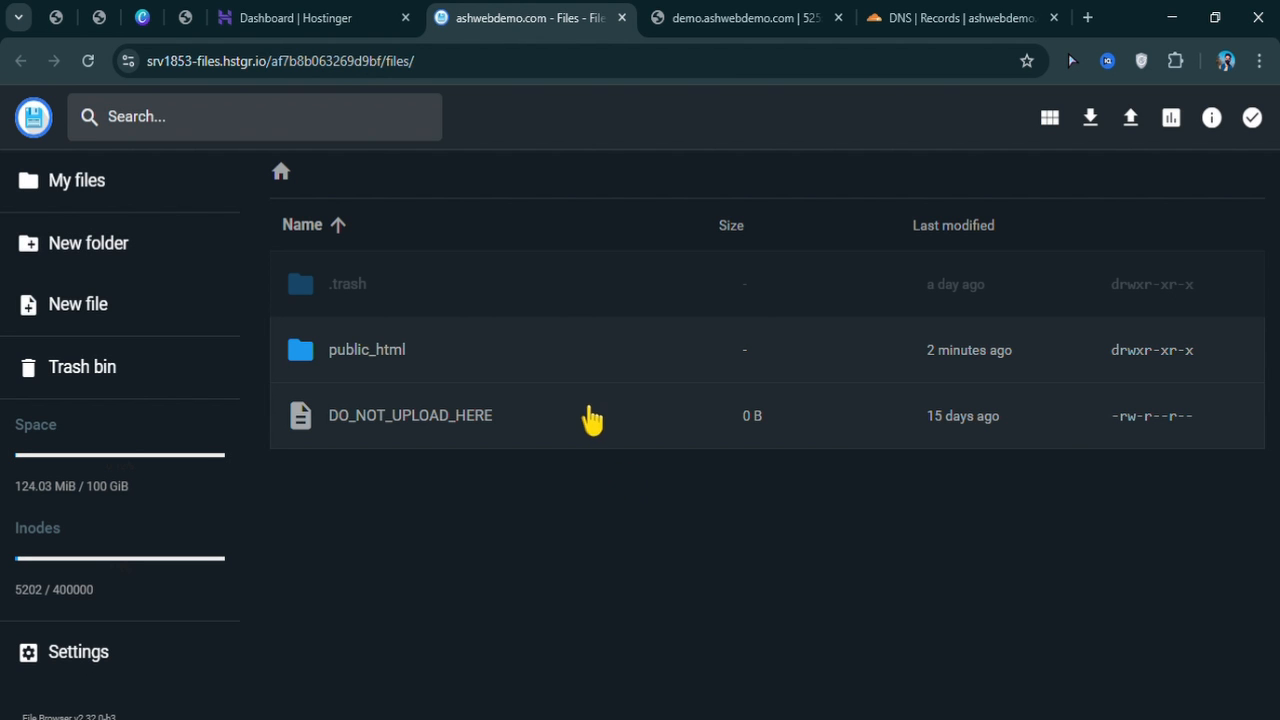
double_click(366, 348)
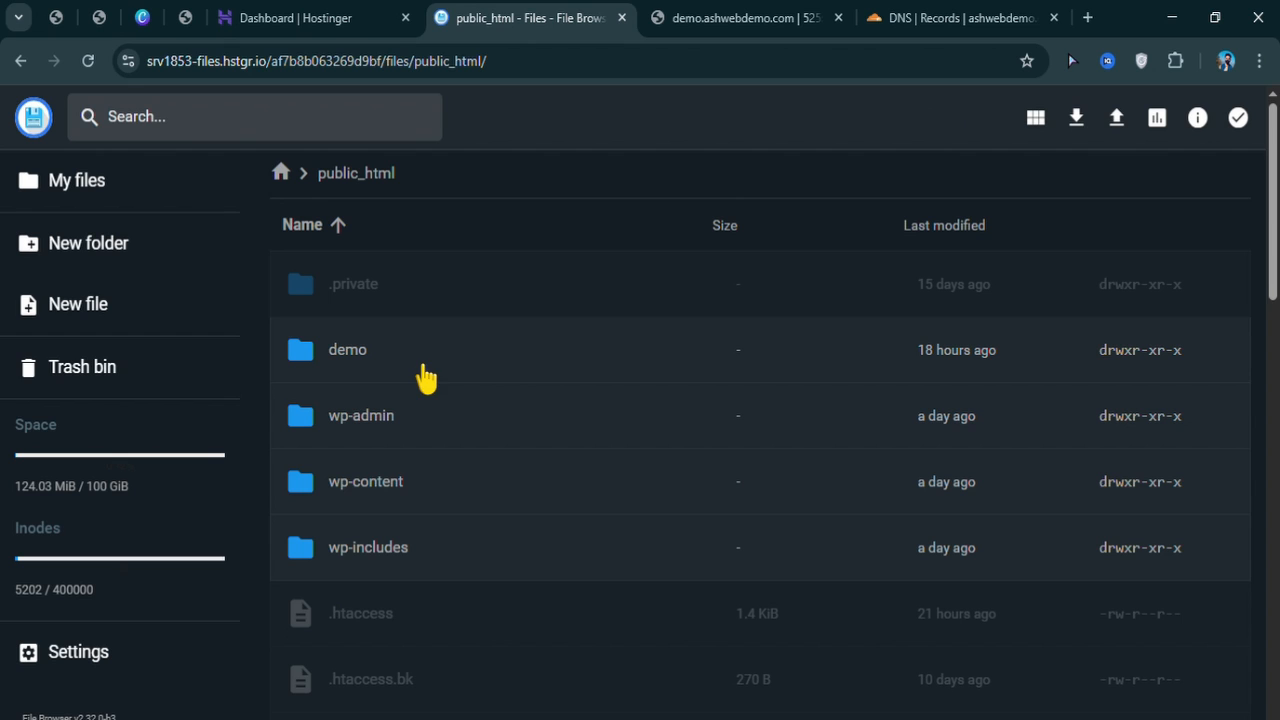
mouse_move(362, 384)
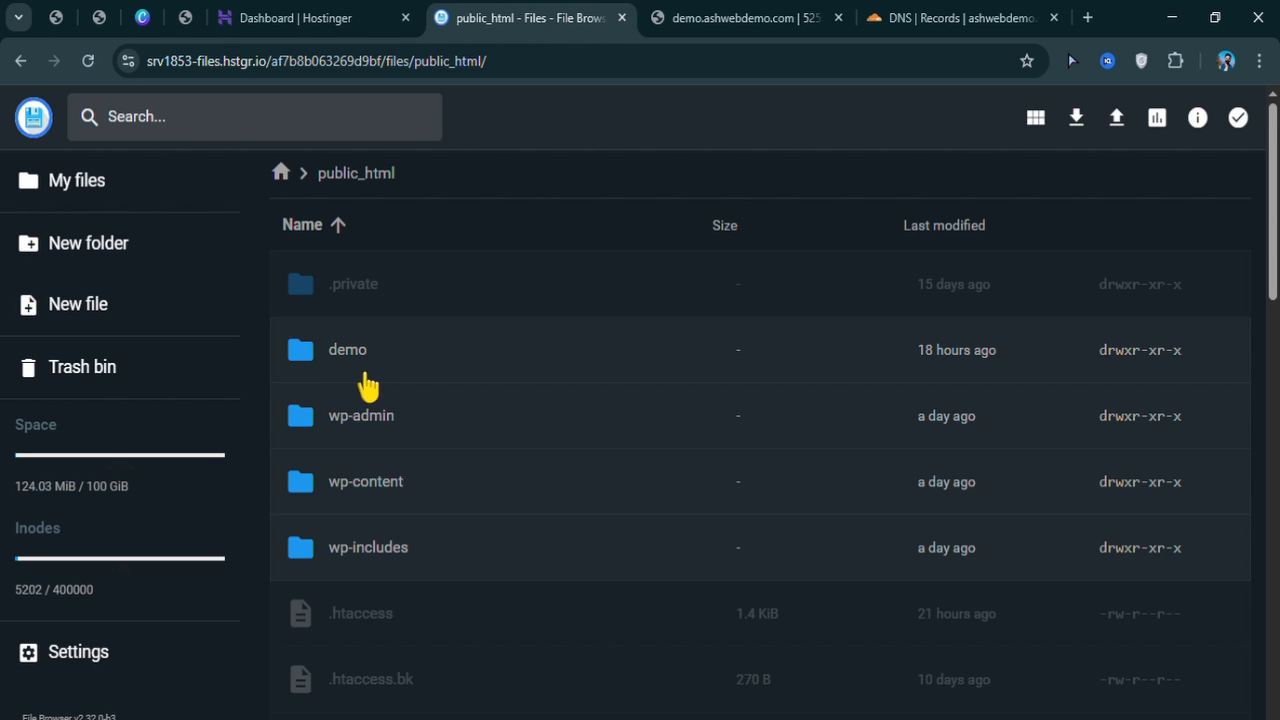
double_click(348, 348)
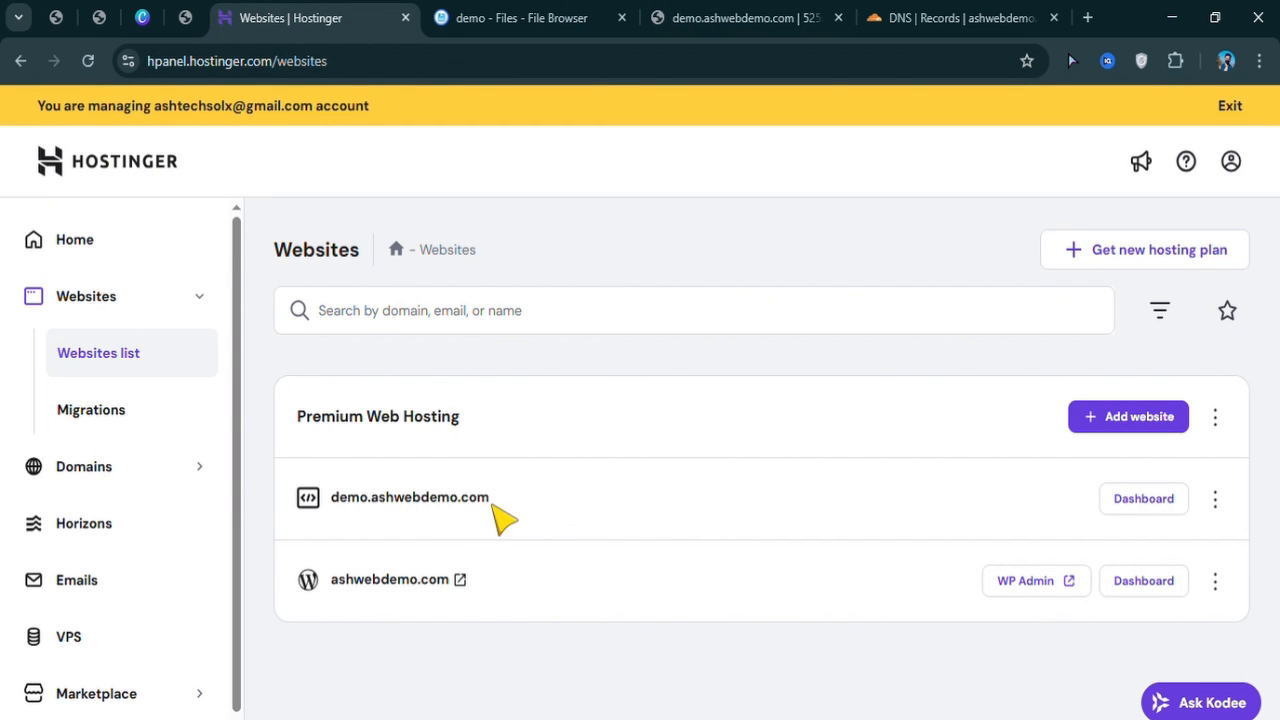
- Copy demo.ashwebdemo.com, then search Google for 'dns checker' in a new tab
double_click(408, 498)
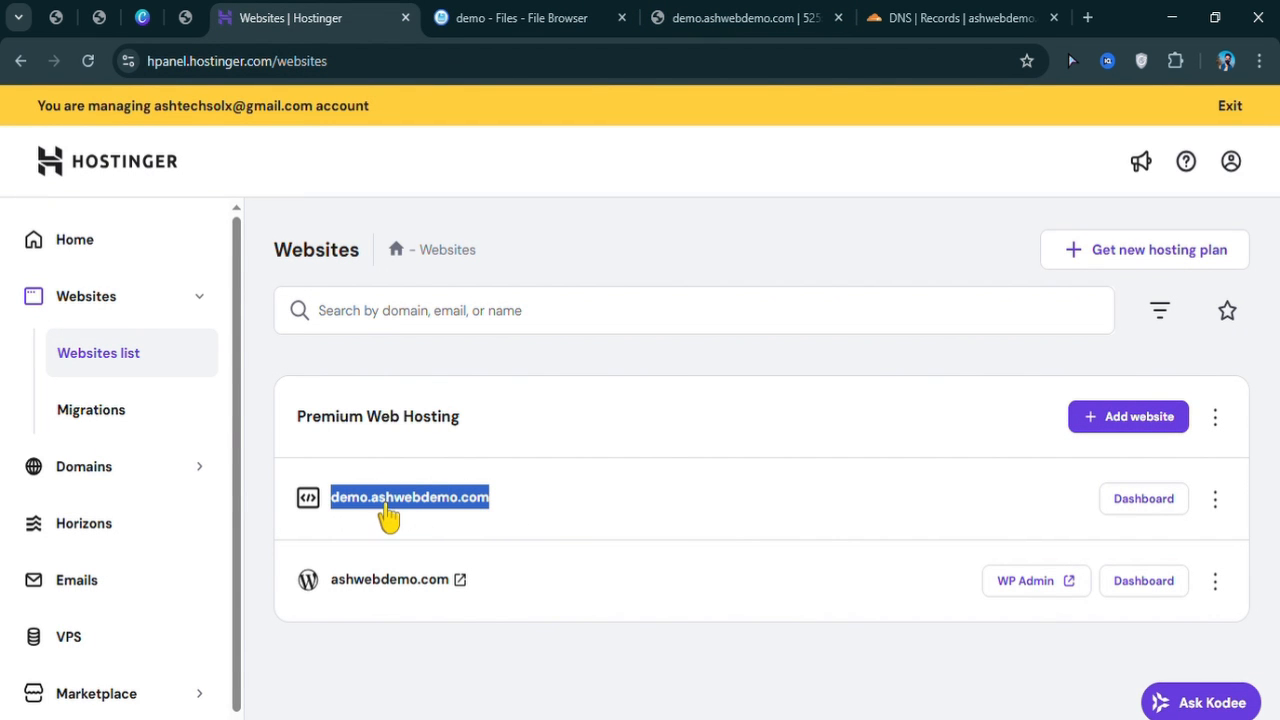
mouse_move(1024, 92)
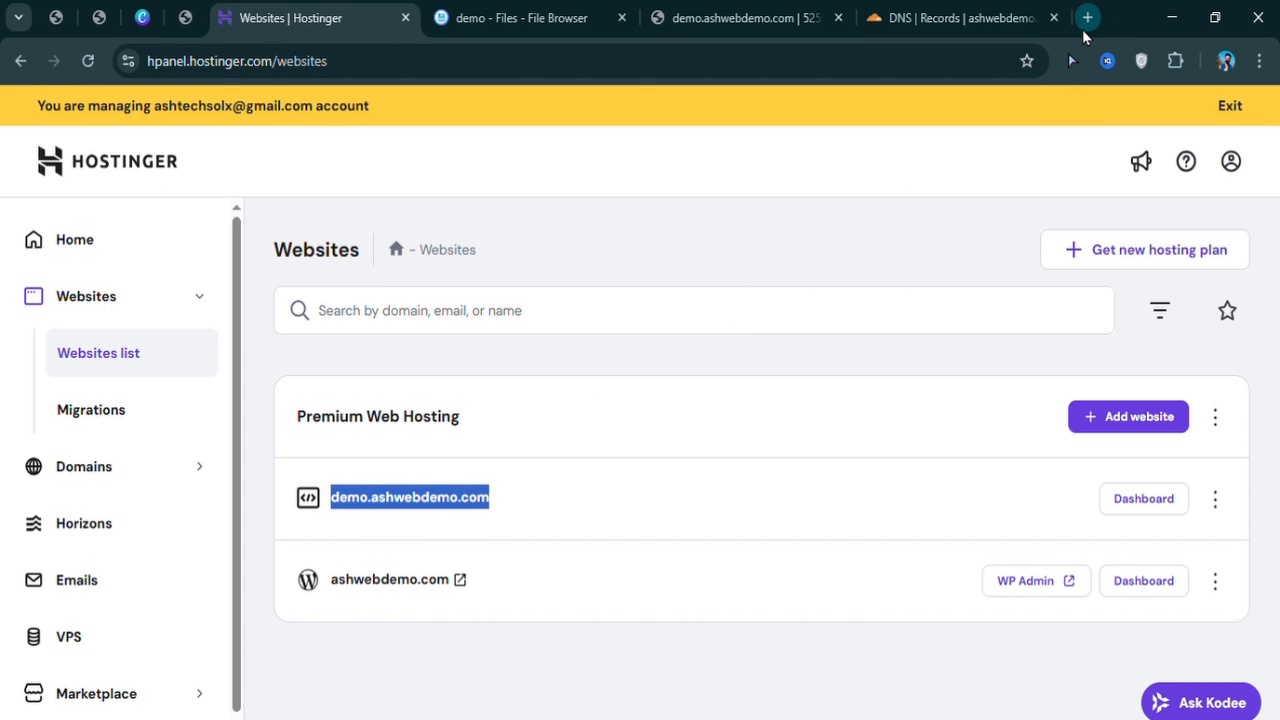
click(1092, 16)
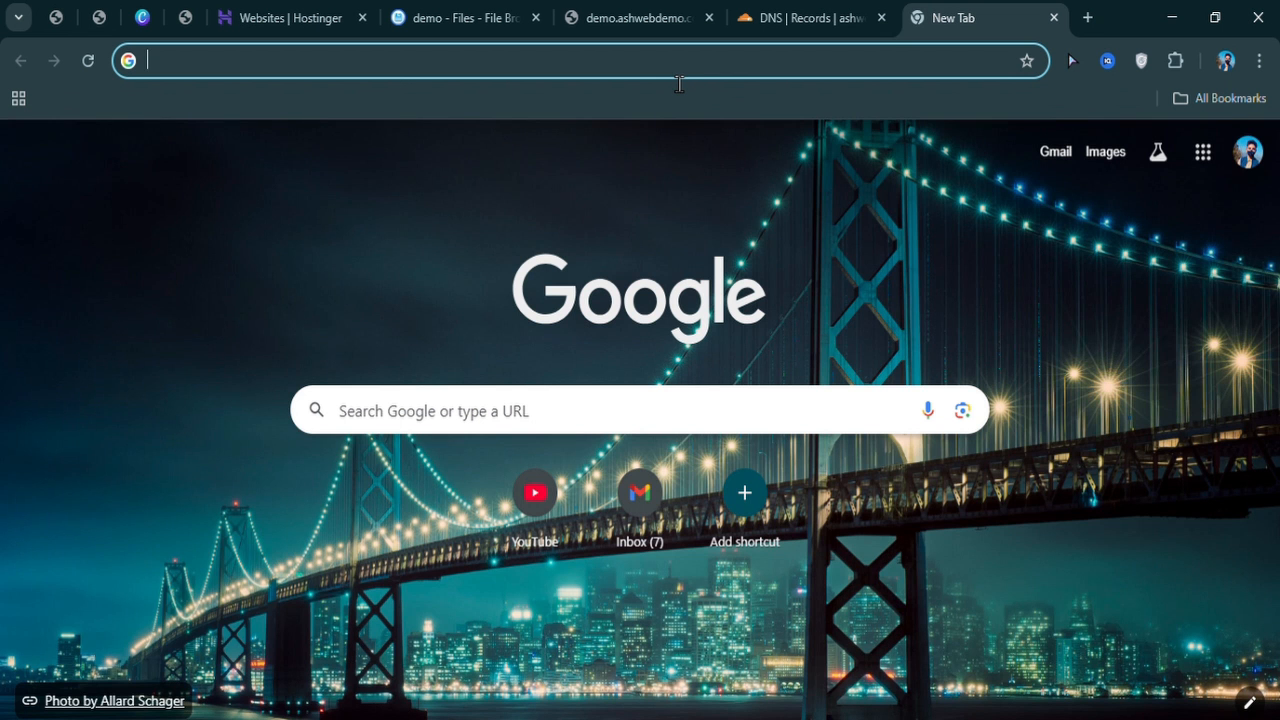
text(dns checker)
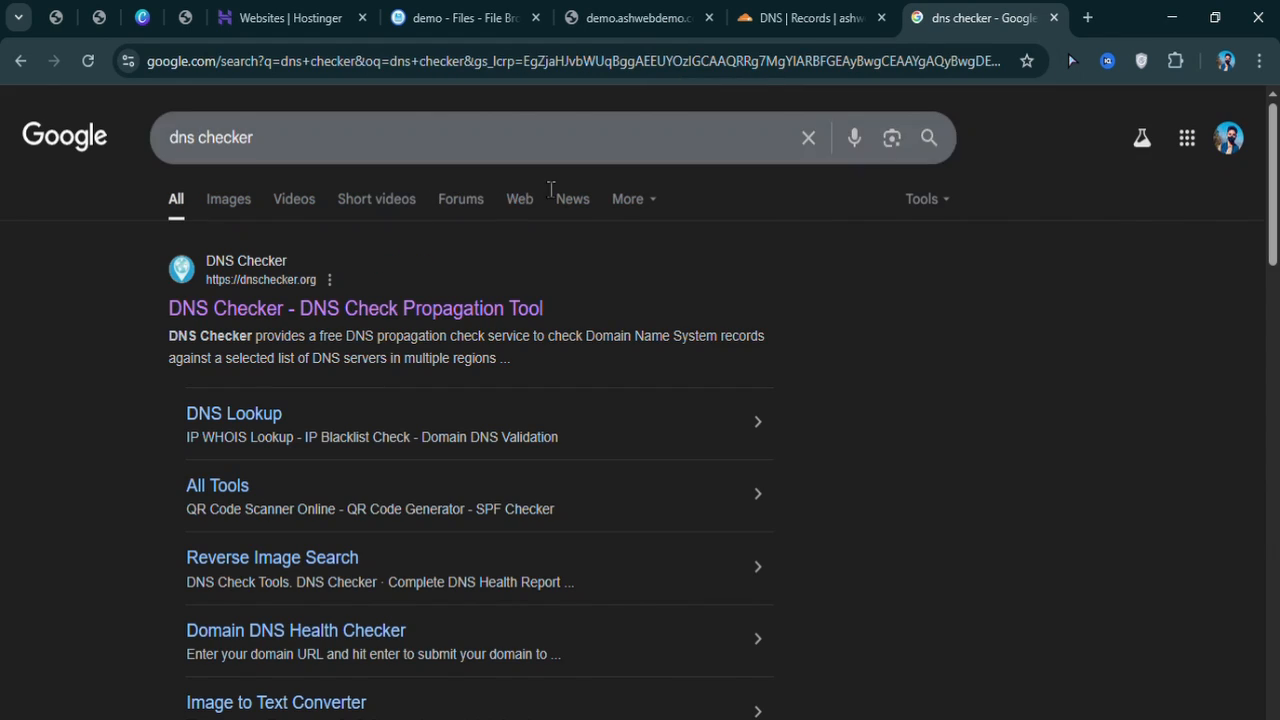
mouse_move(288, 324)
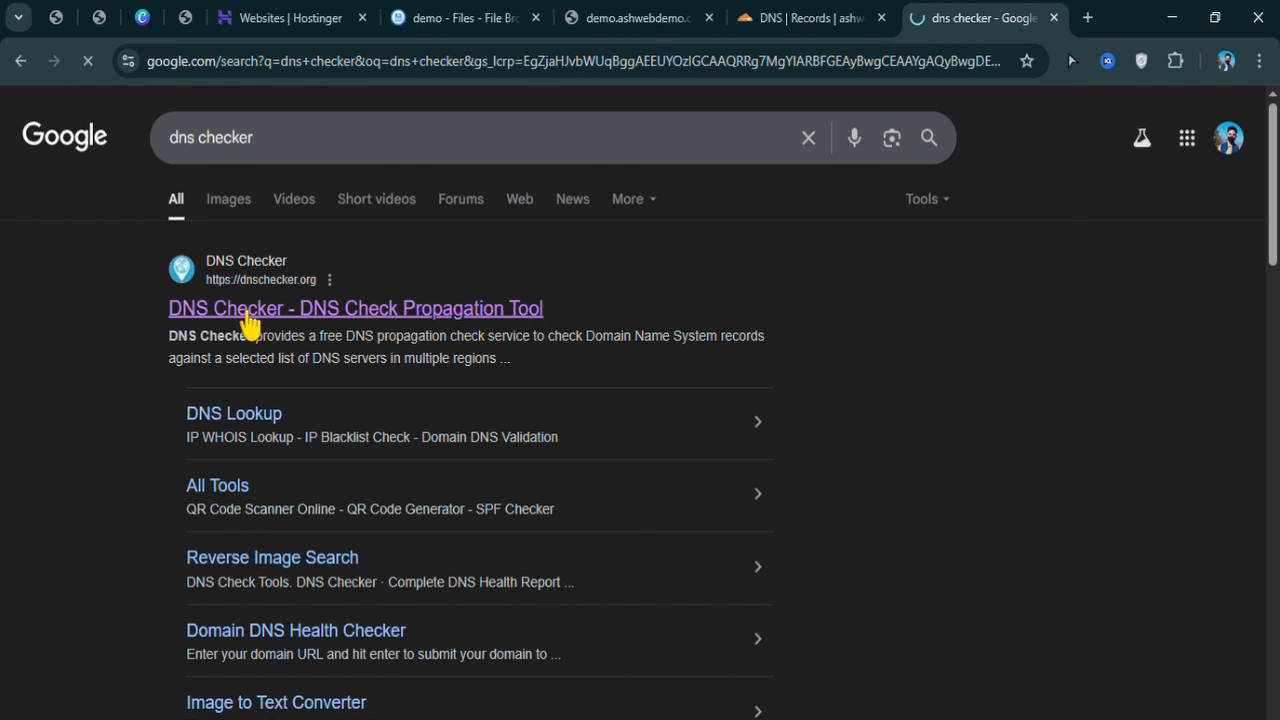
- Run a DNSChecker.org A-record propagation check for demo.ashwebdemo.com, review results, return to Hostinger
click(356, 308)
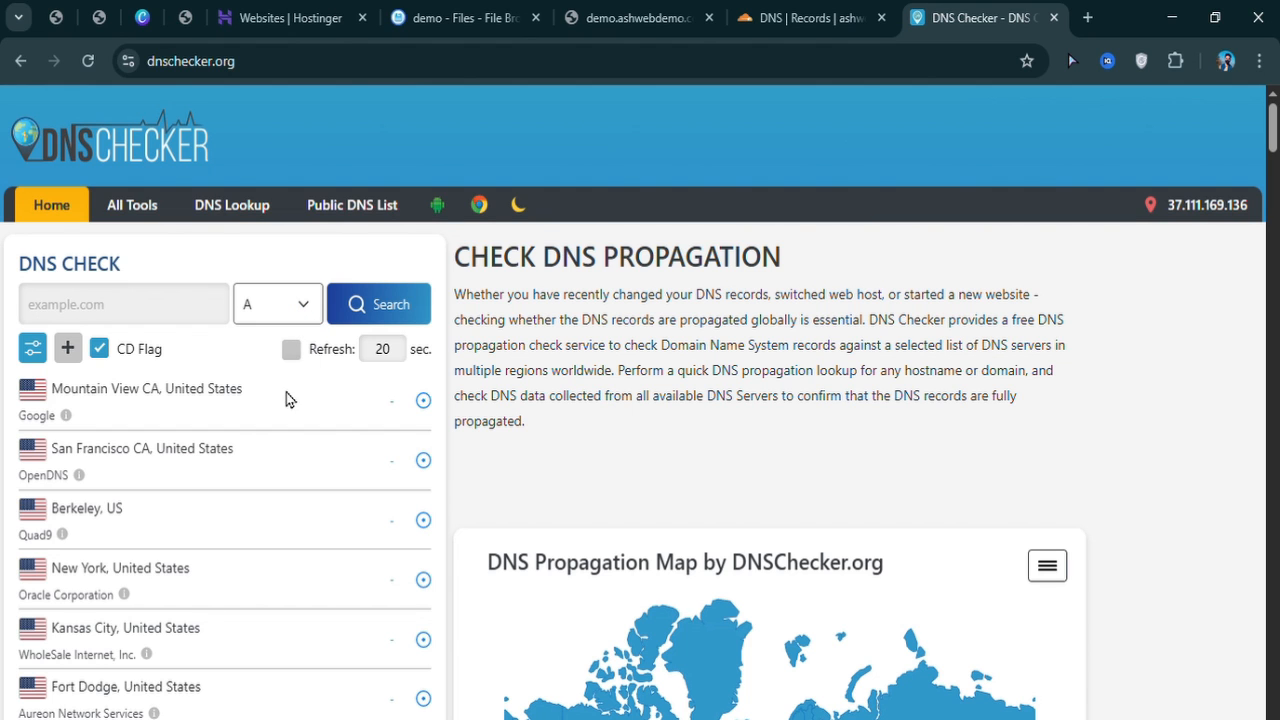
click(276, 304)
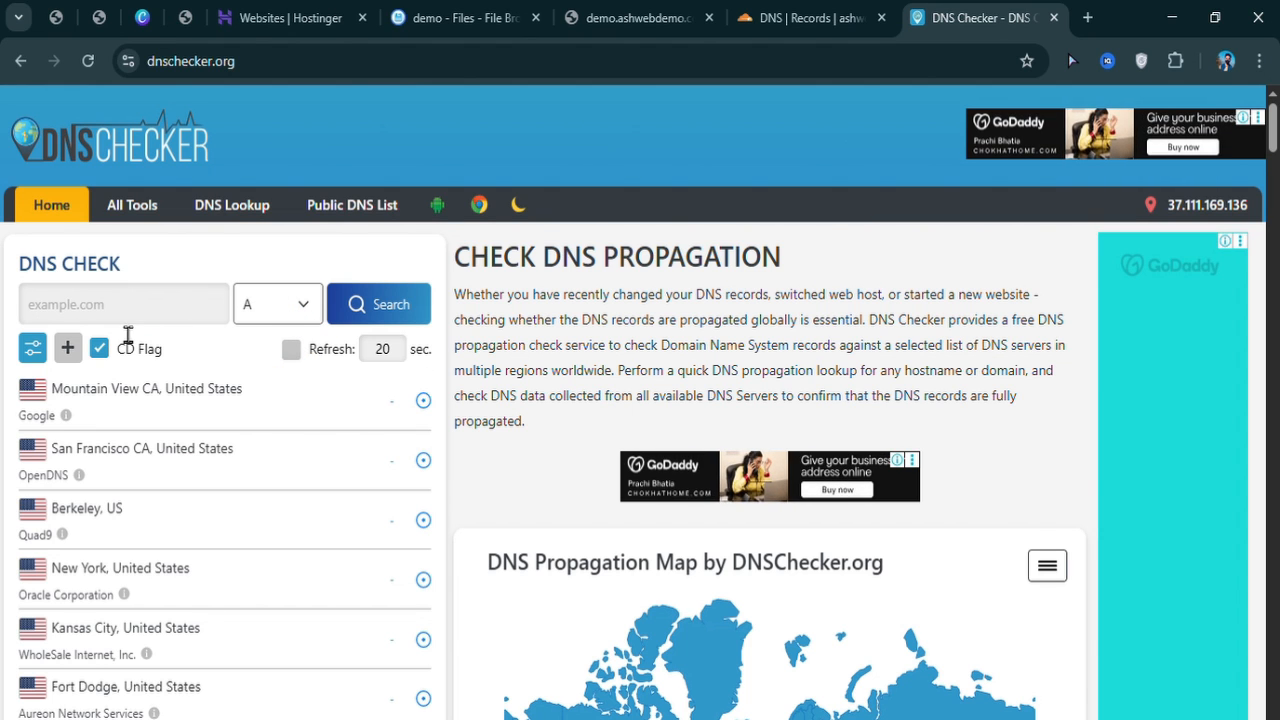
text(demo.ashwebdemo.com)
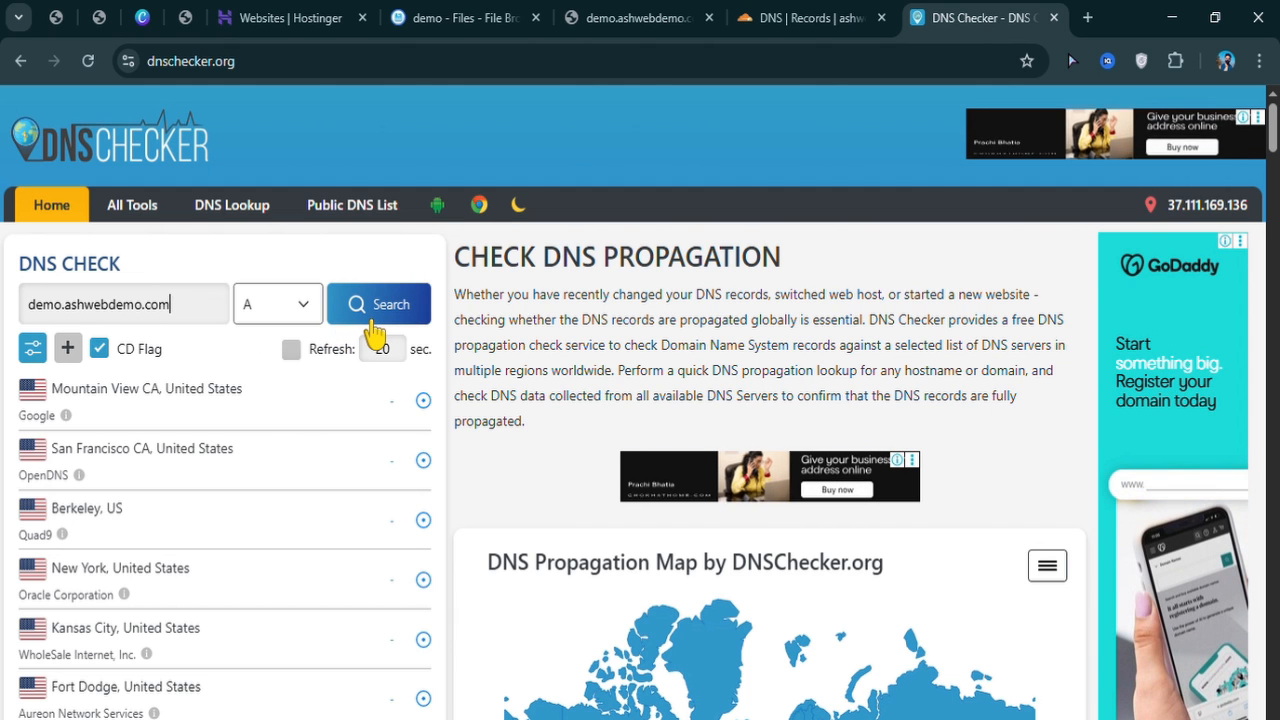
click(380, 304)
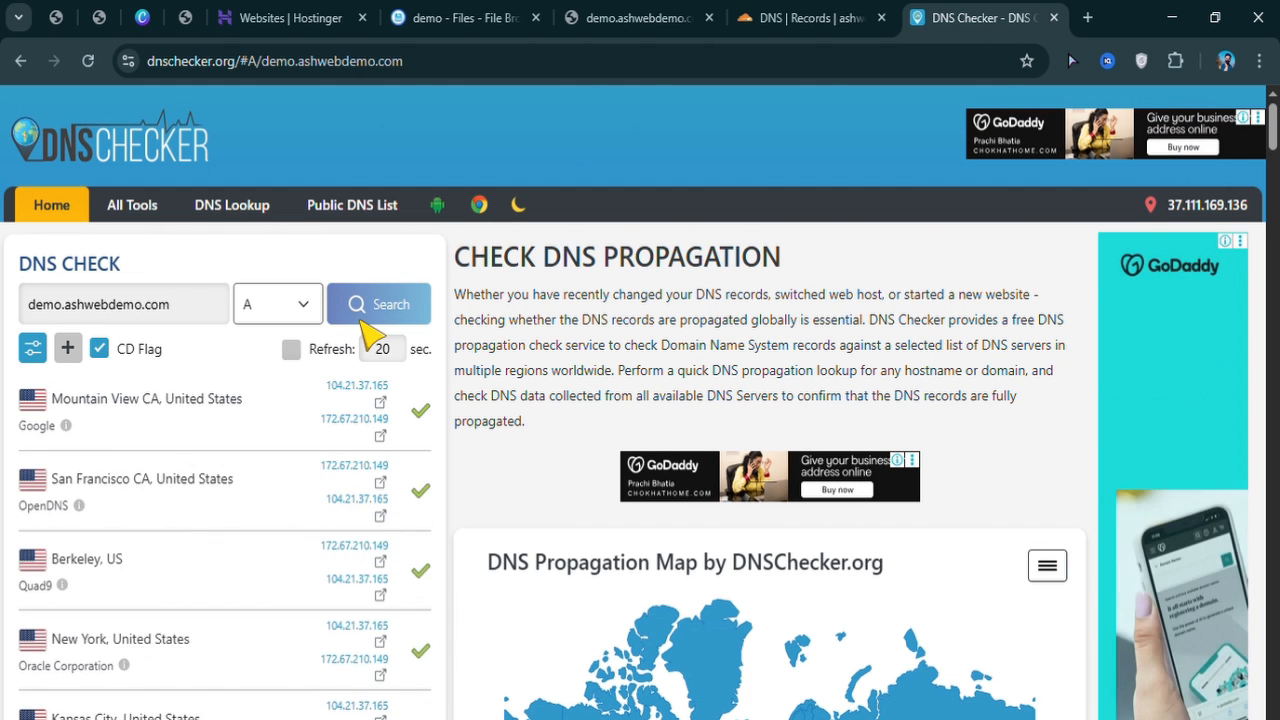
scroll(down, 3)
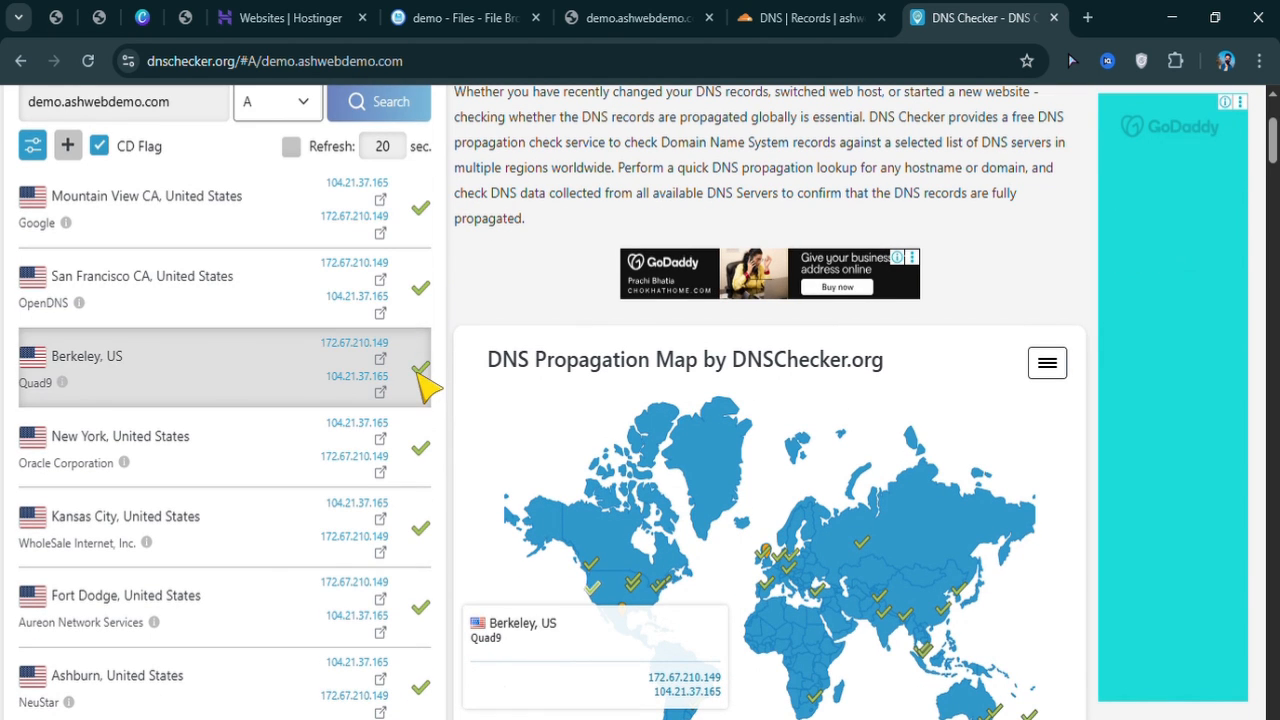
mouse_move(424, 656)
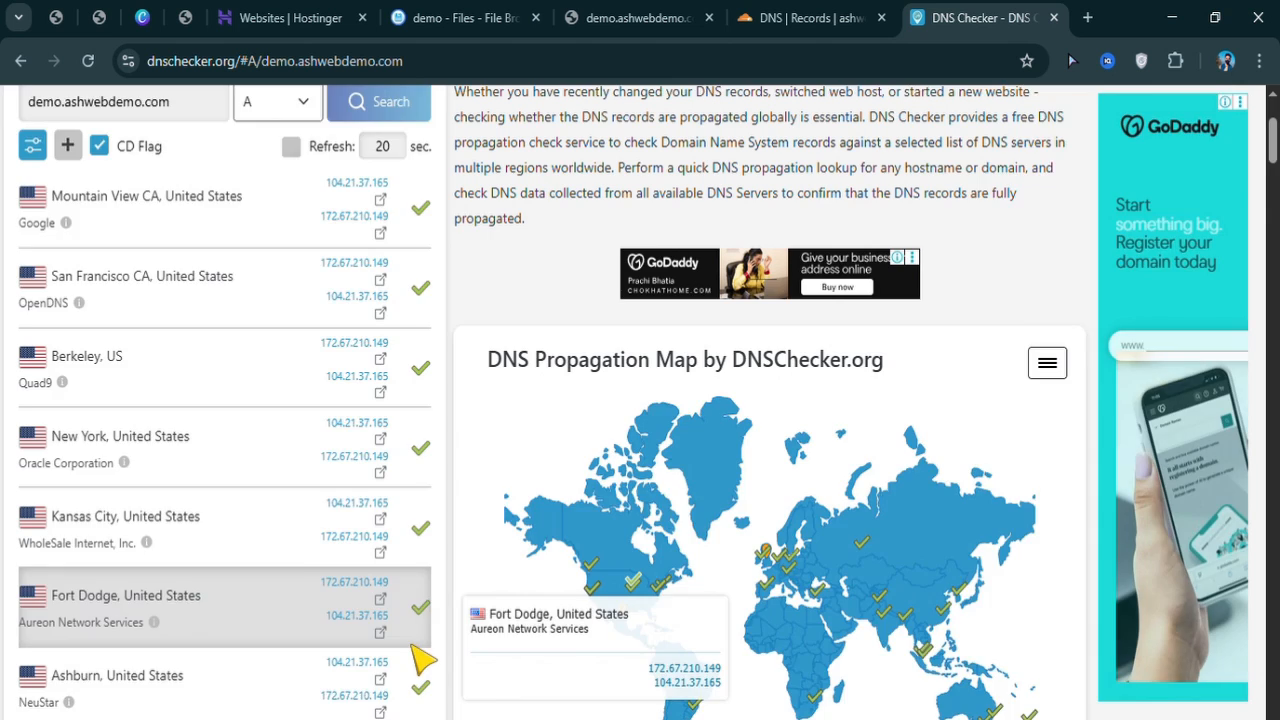
scroll(up, 3)
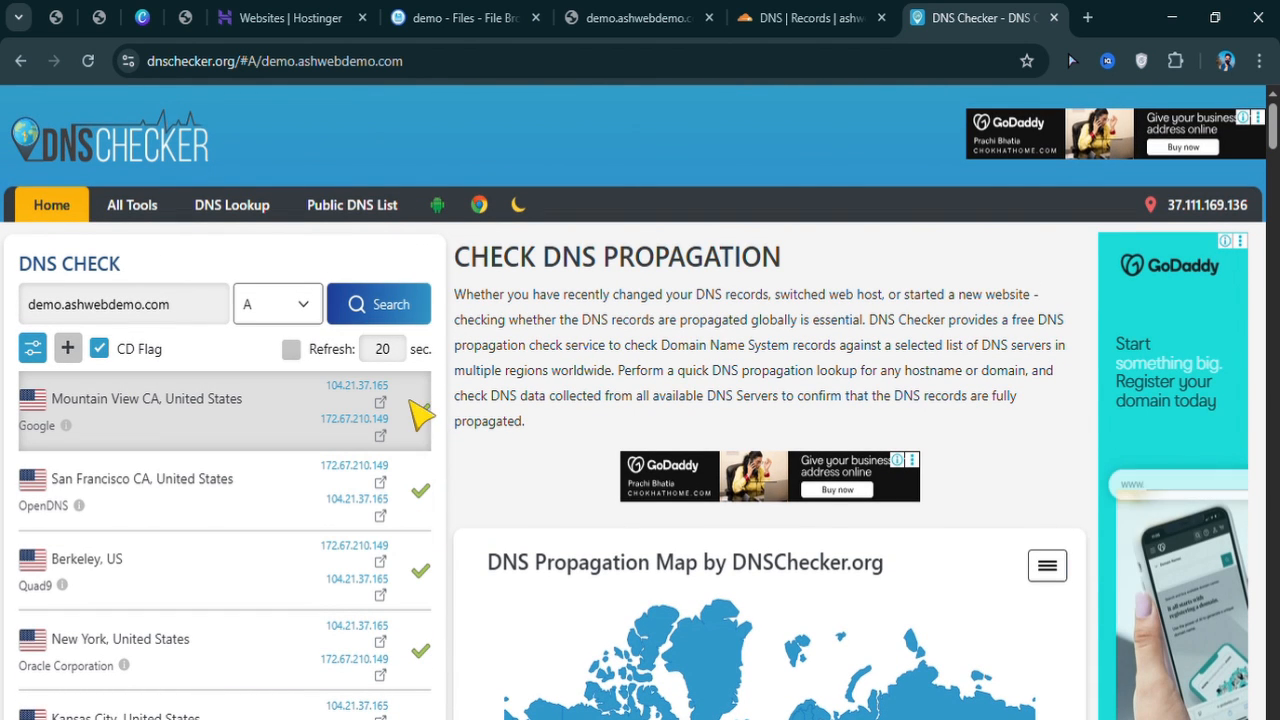
click(290, 18)
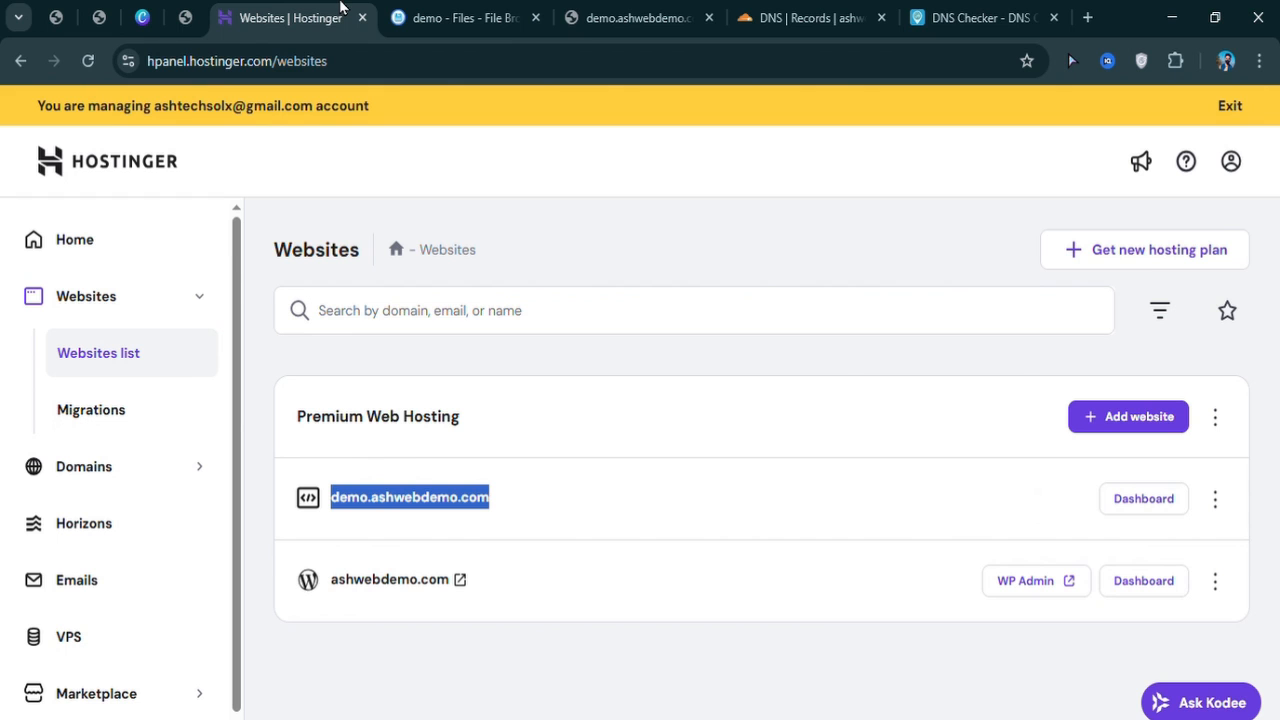